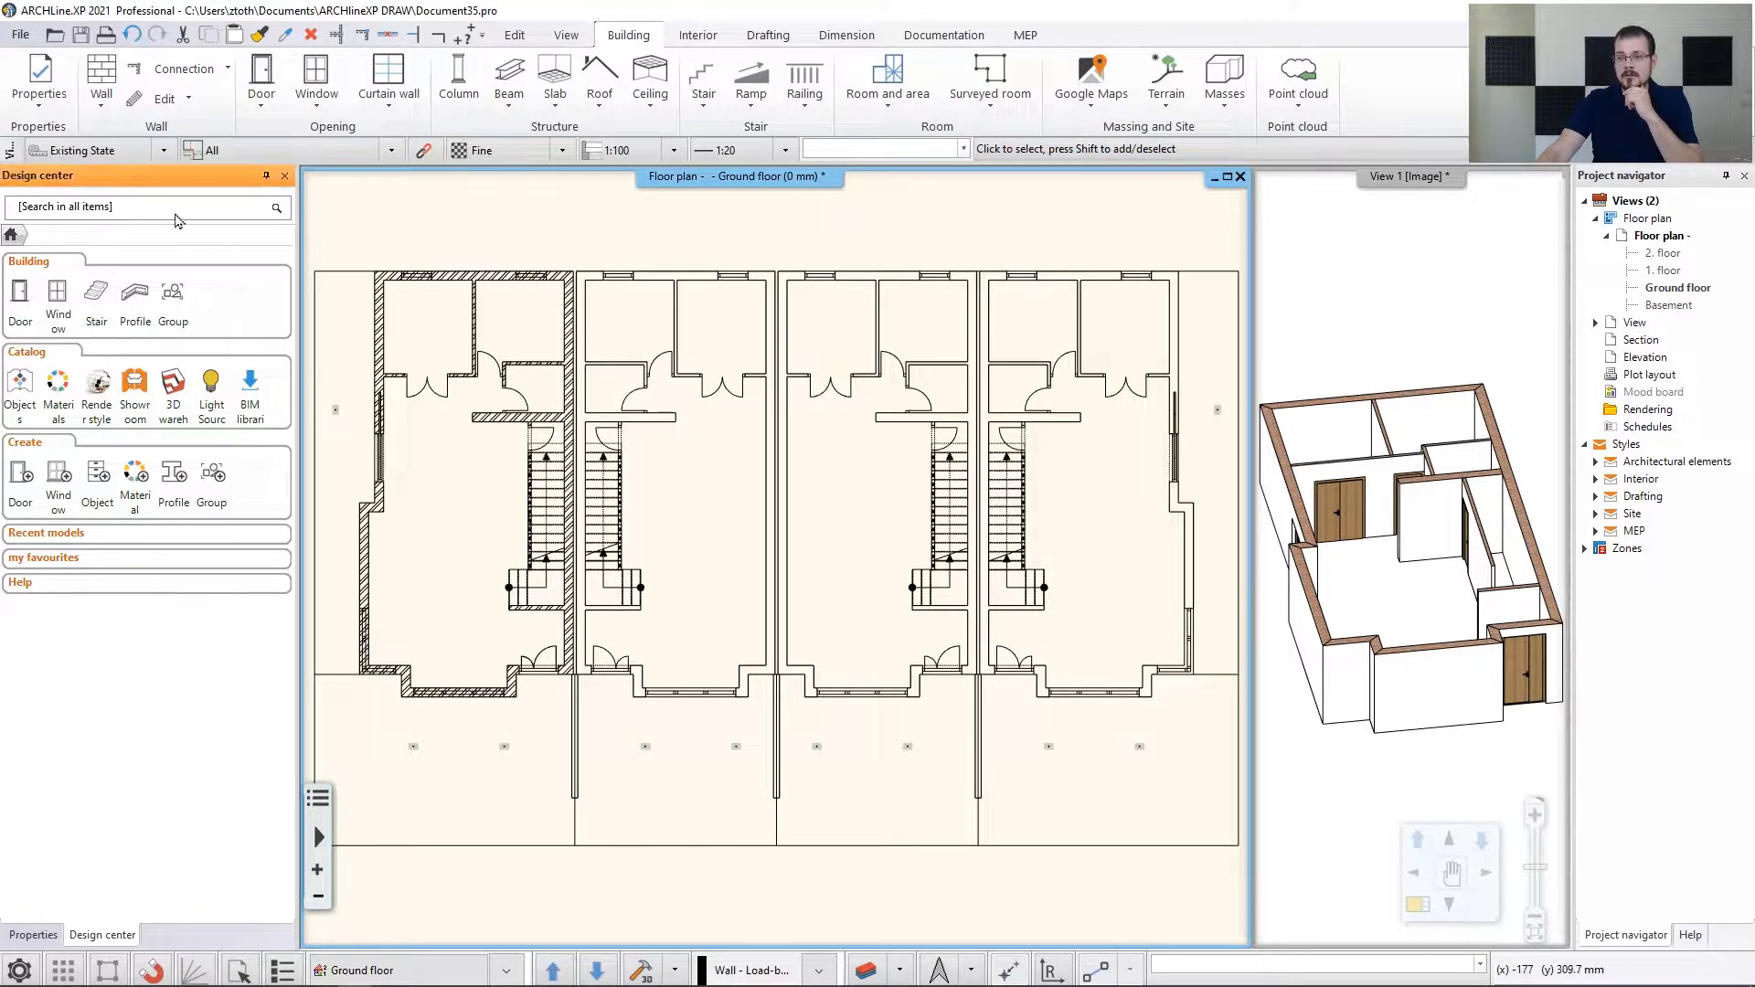
# Search the default window catalogue for 'div' and pick Divided frame 1x equal
pyautogui.click(37, 79)
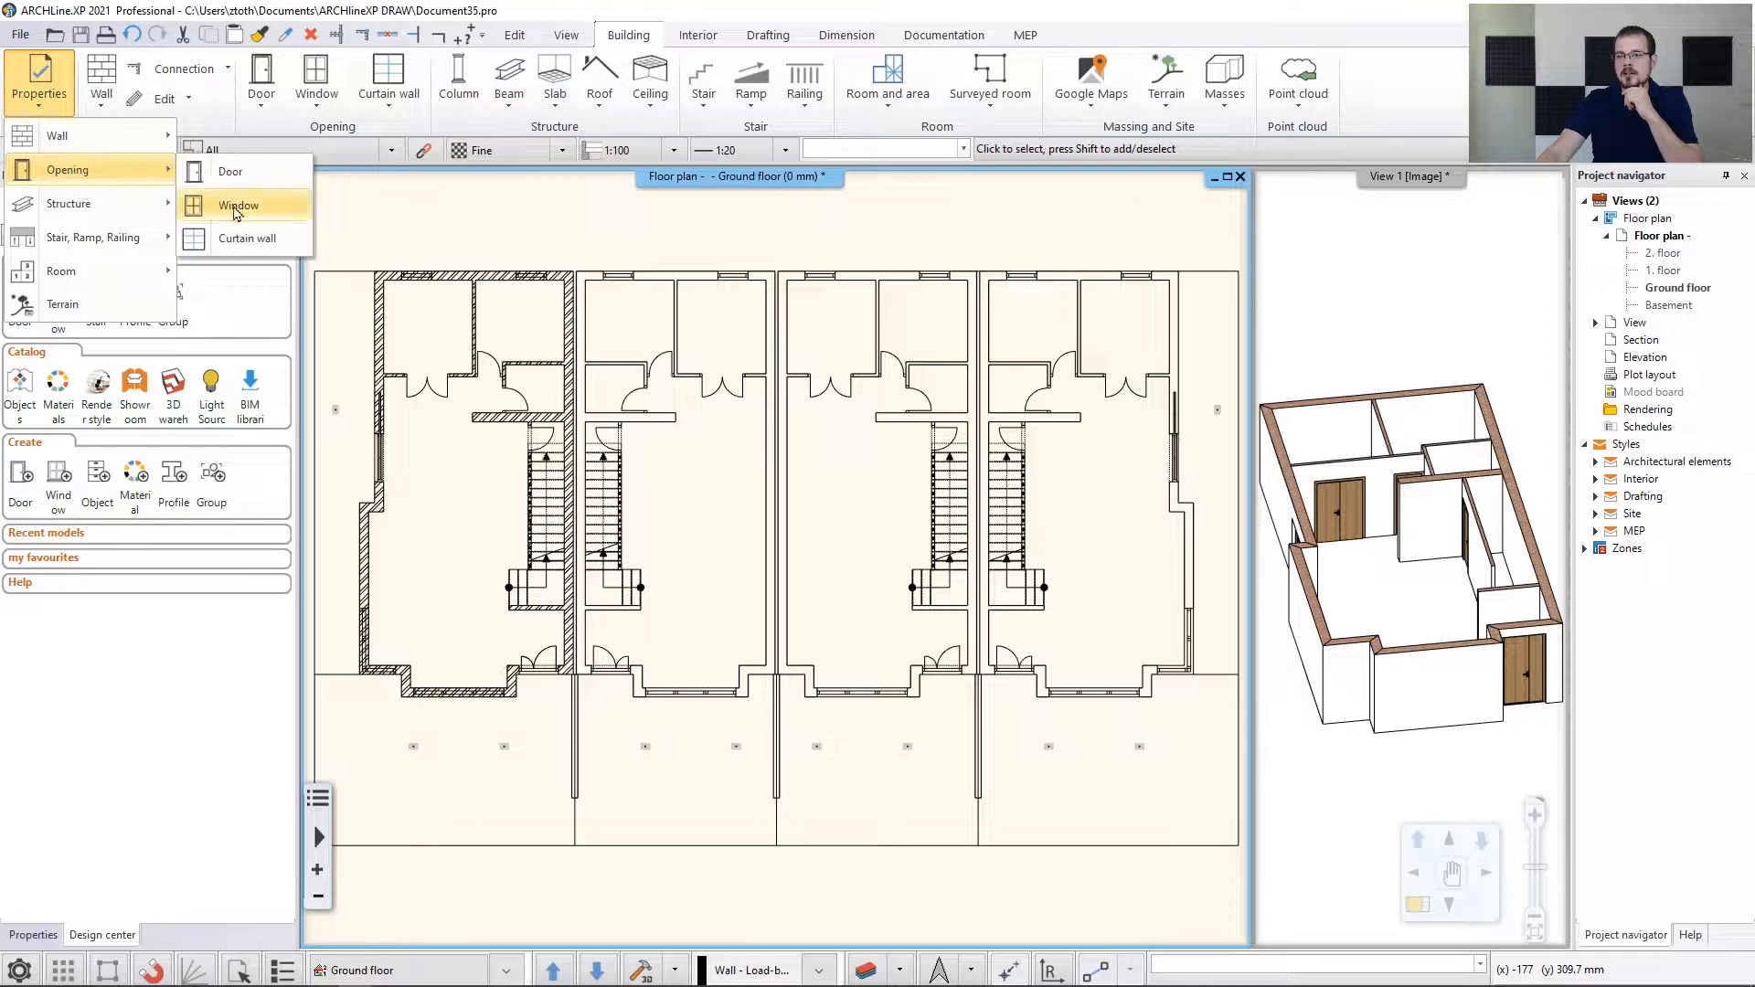
pyautogui.click(239, 206)
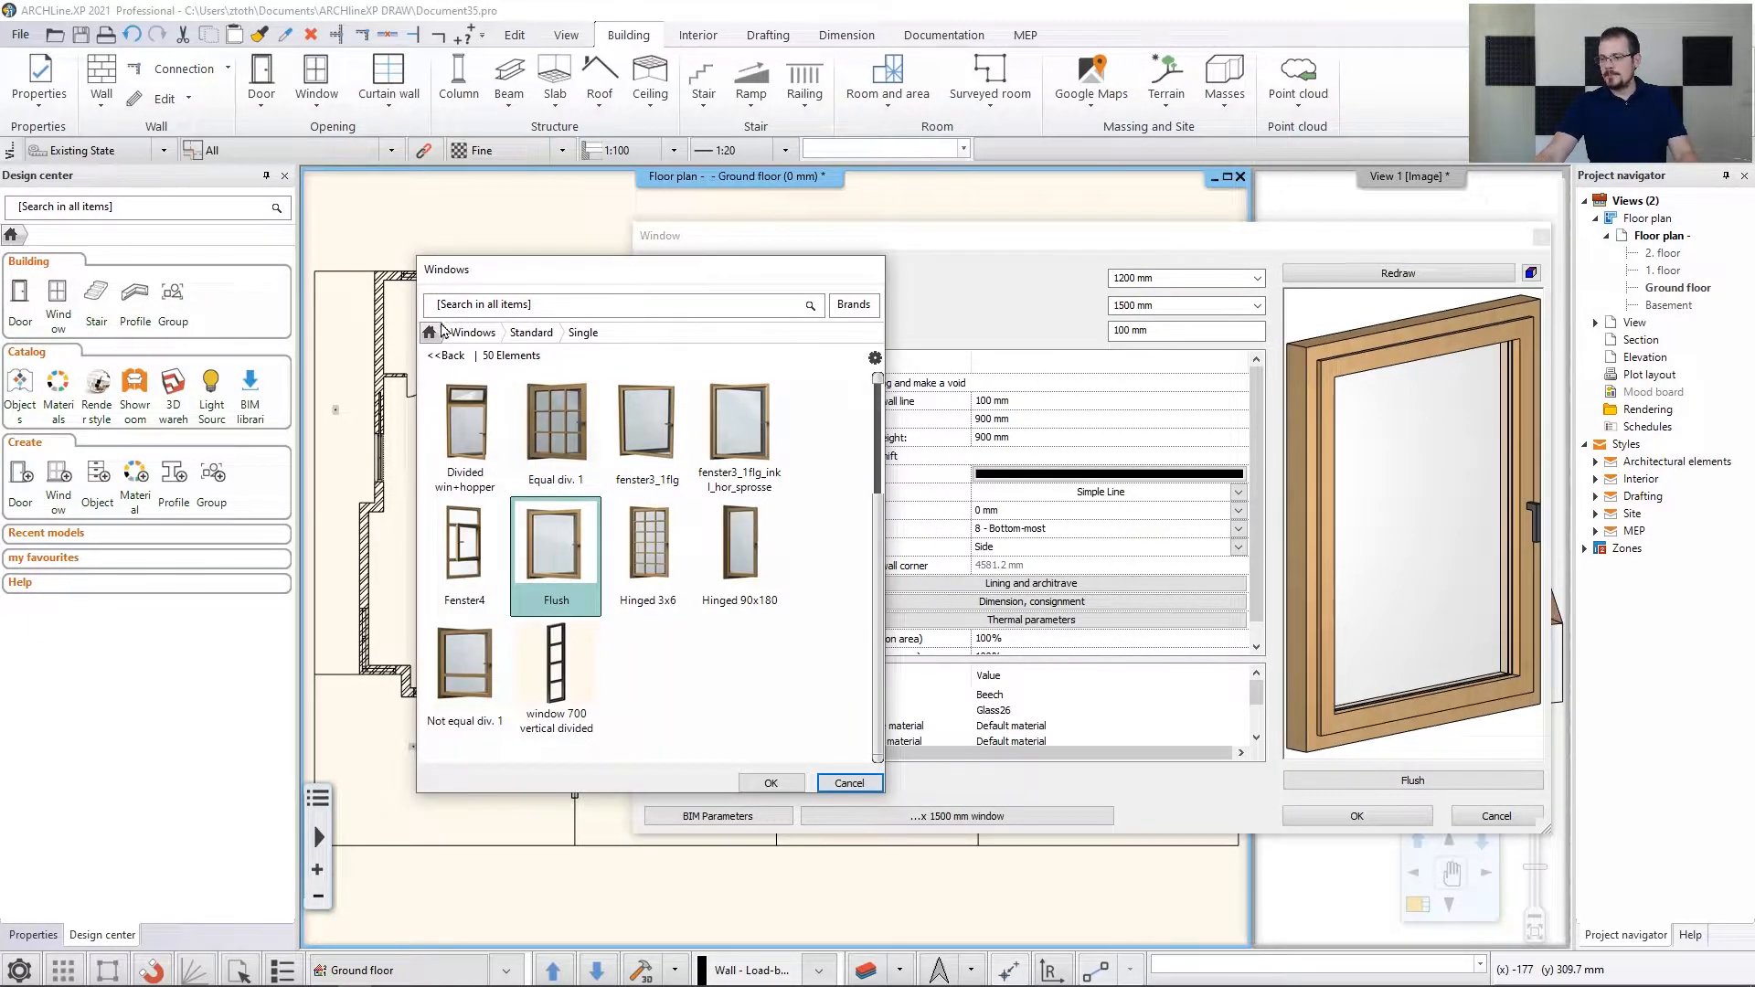
pyautogui.click(445, 355)
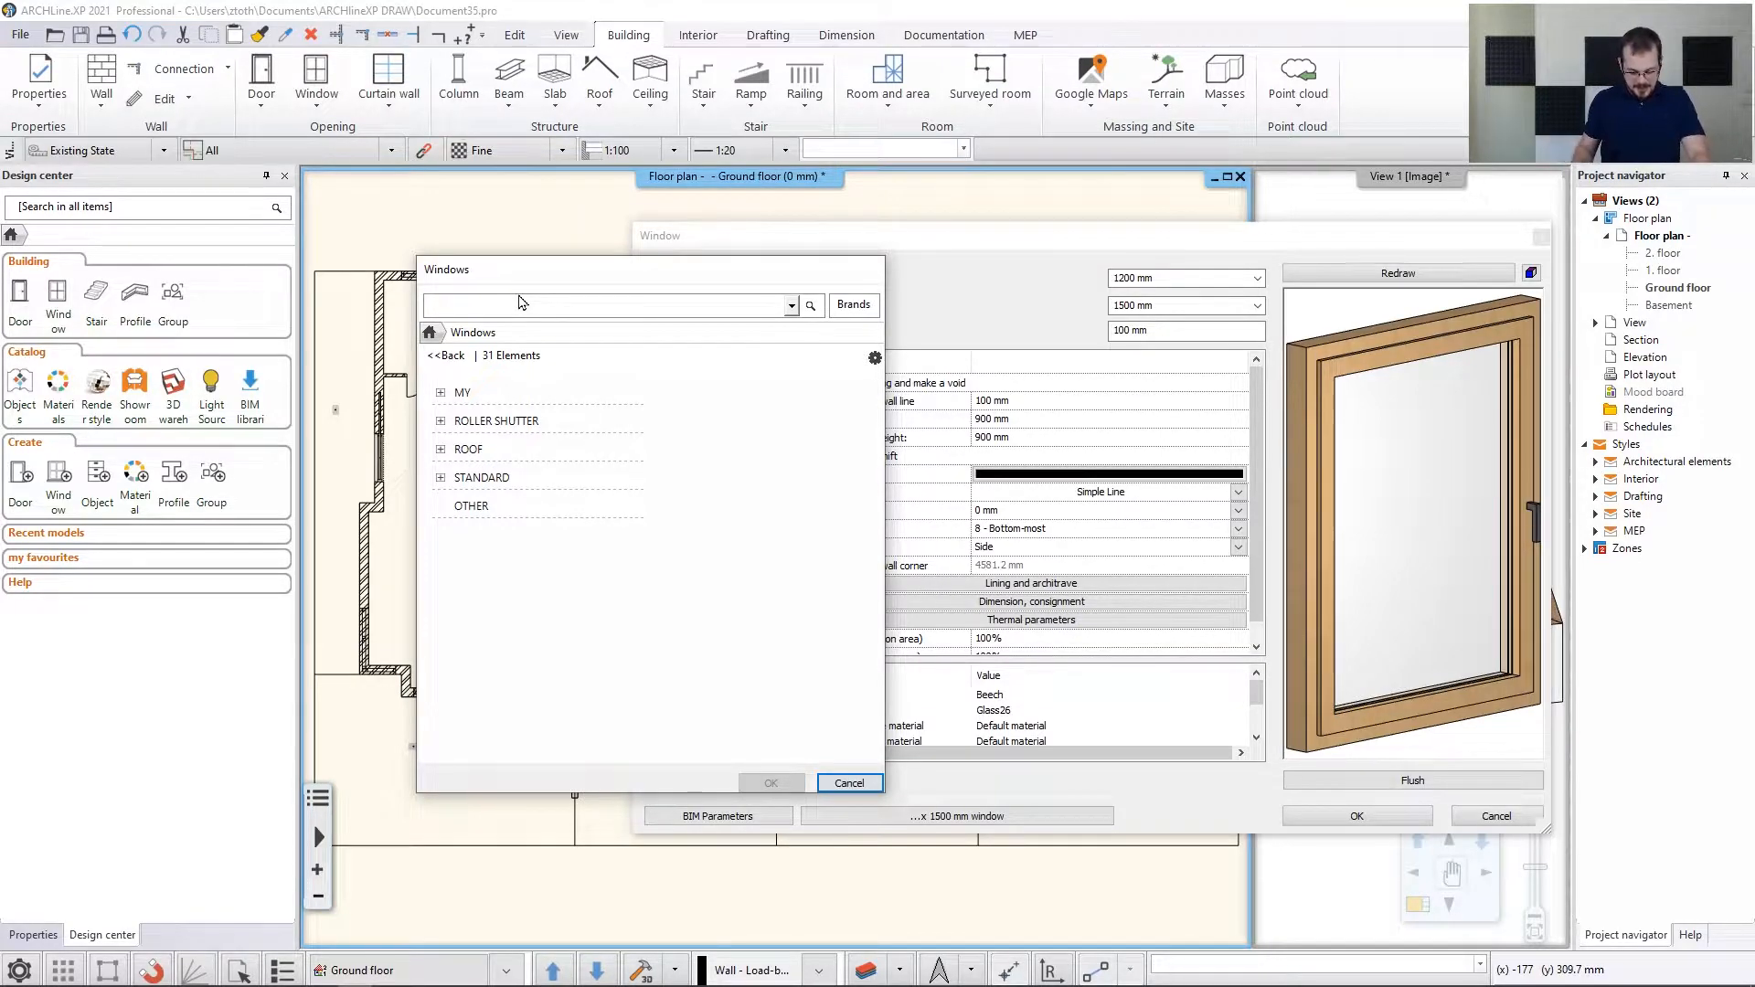
pyautogui.write('divided frame')
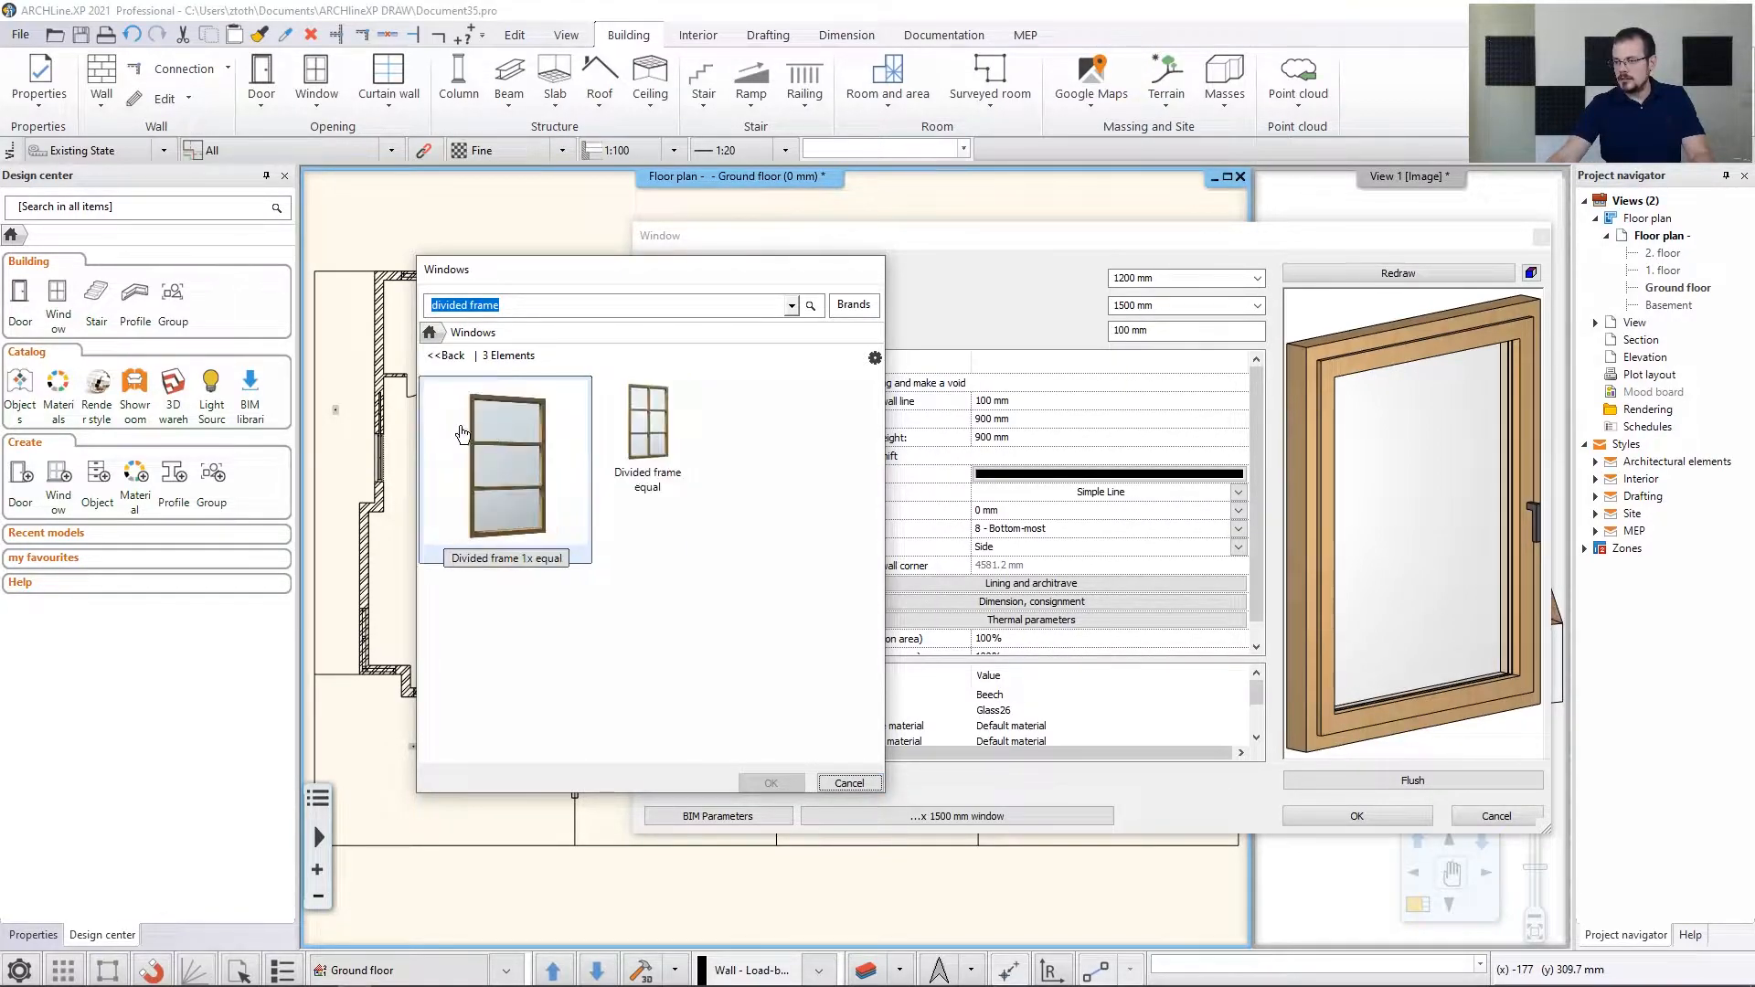
pyautogui.click(504, 464)
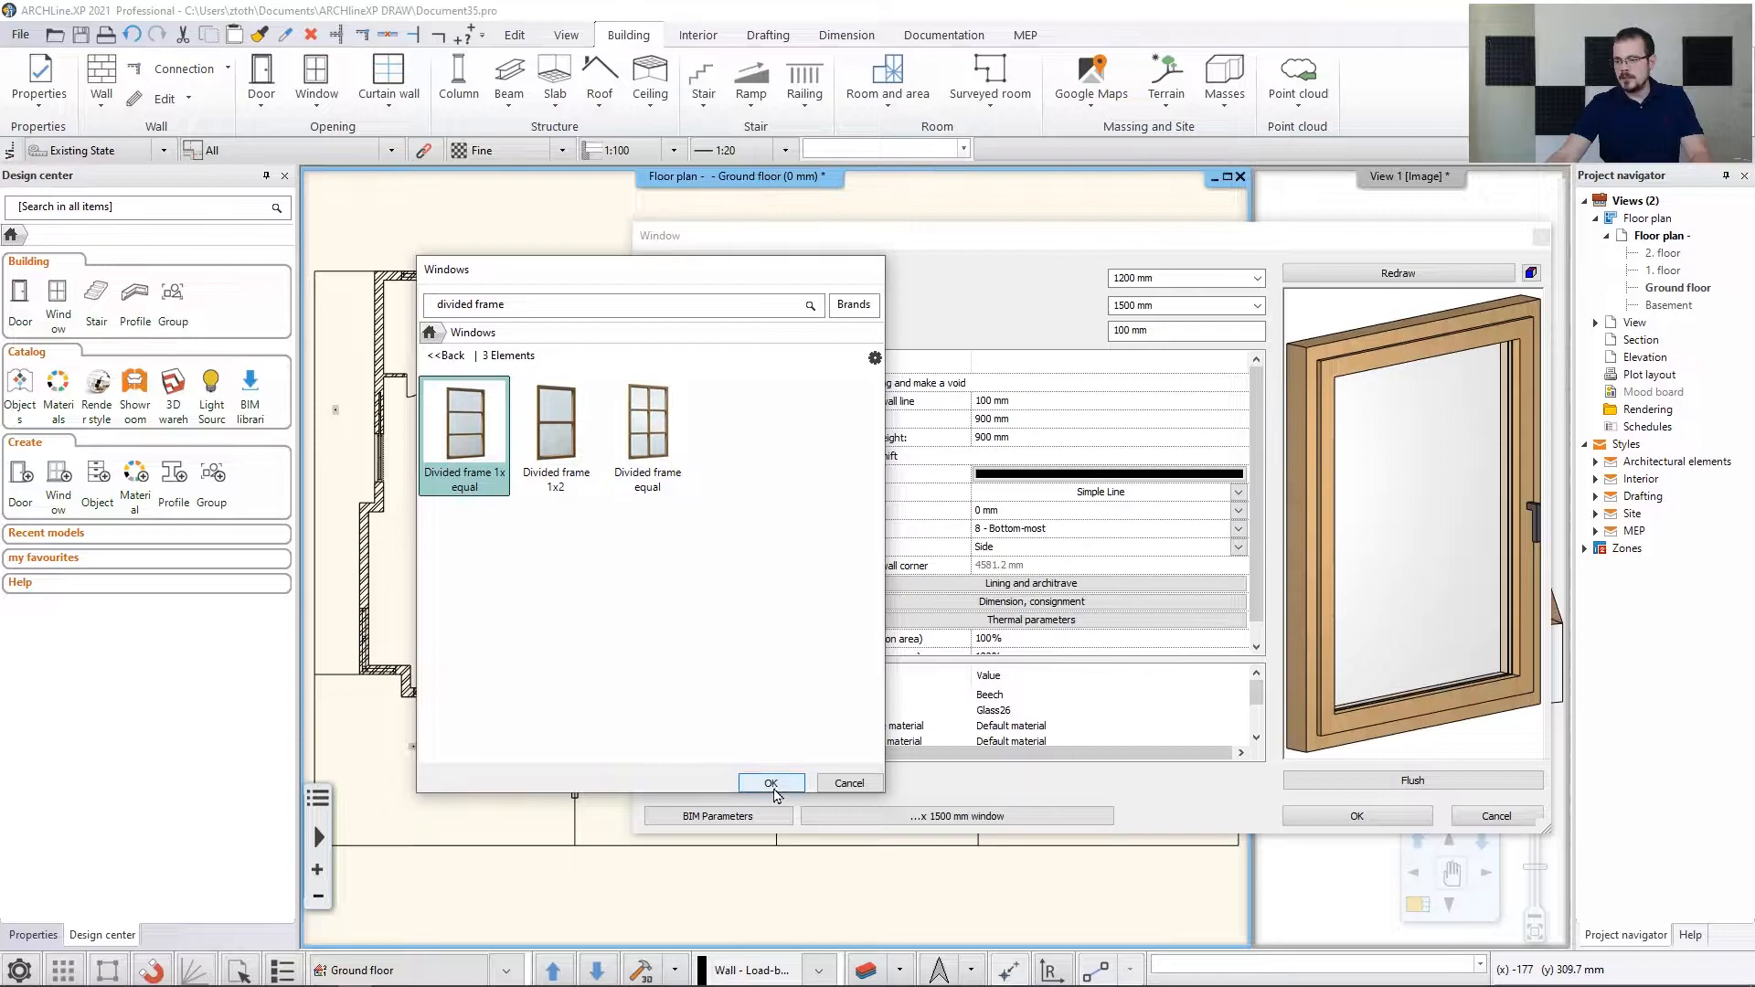
# Confirm the divided-frame model and choose Wood-paldao as its solid material
pyautogui.click(769, 782)
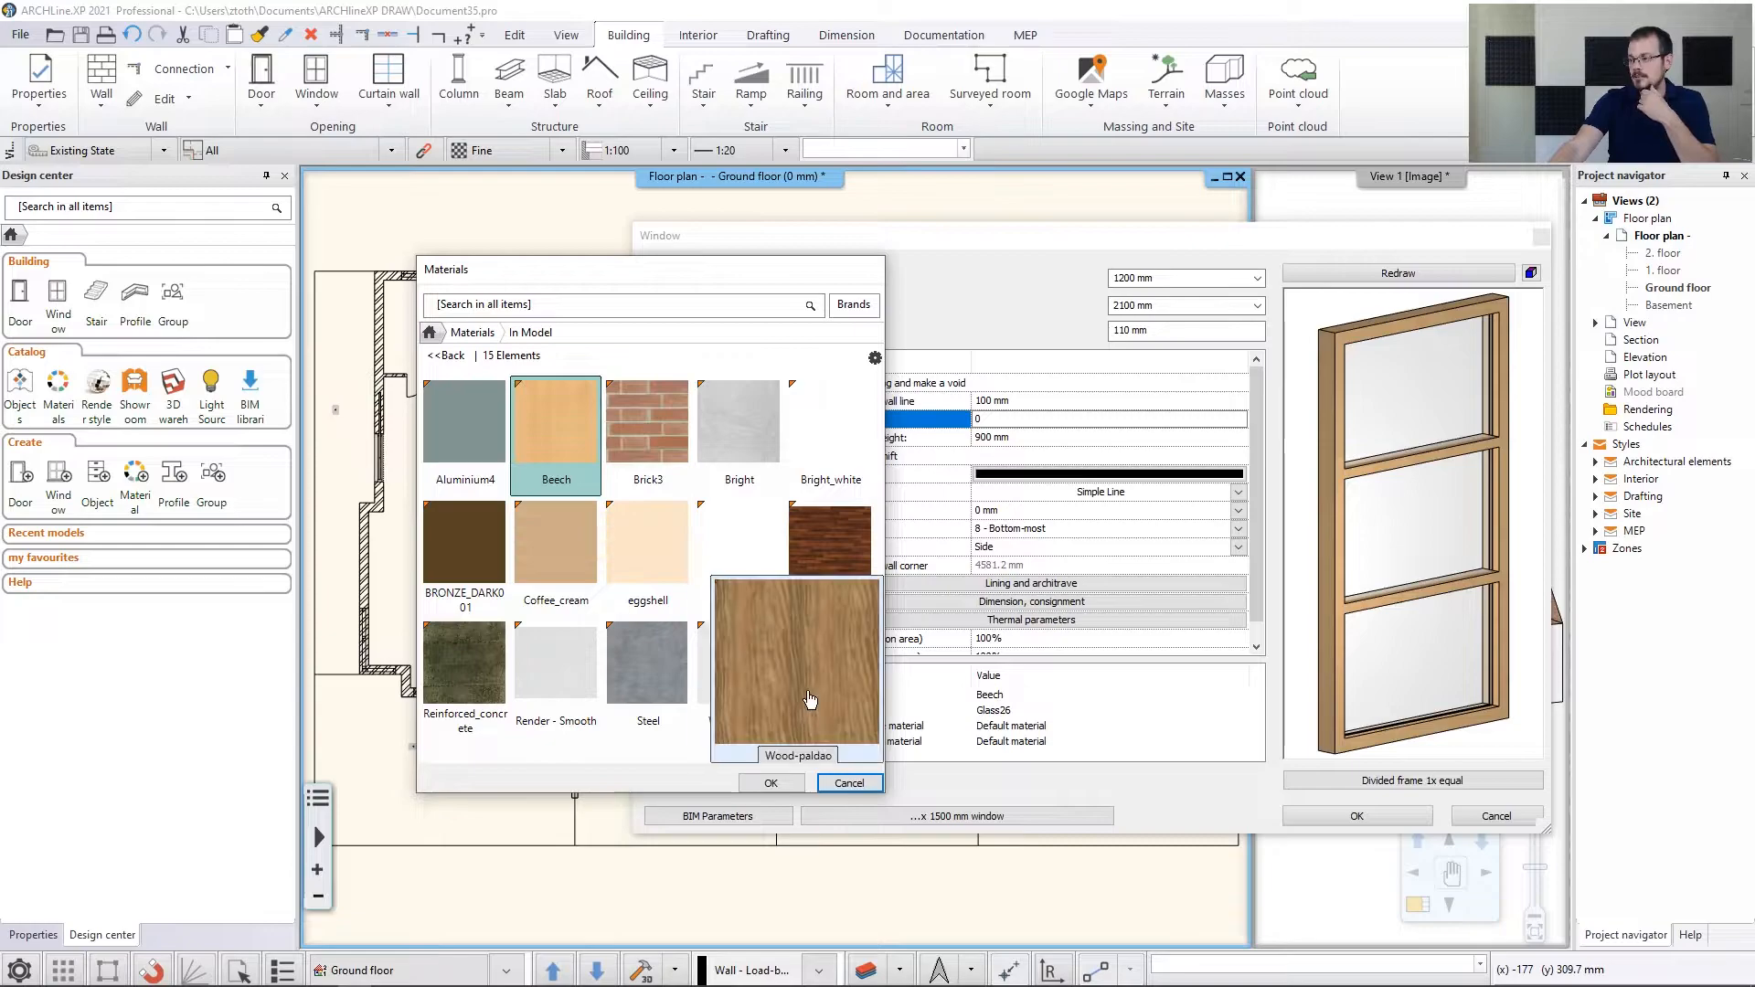
pyautogui.click(770, 782)
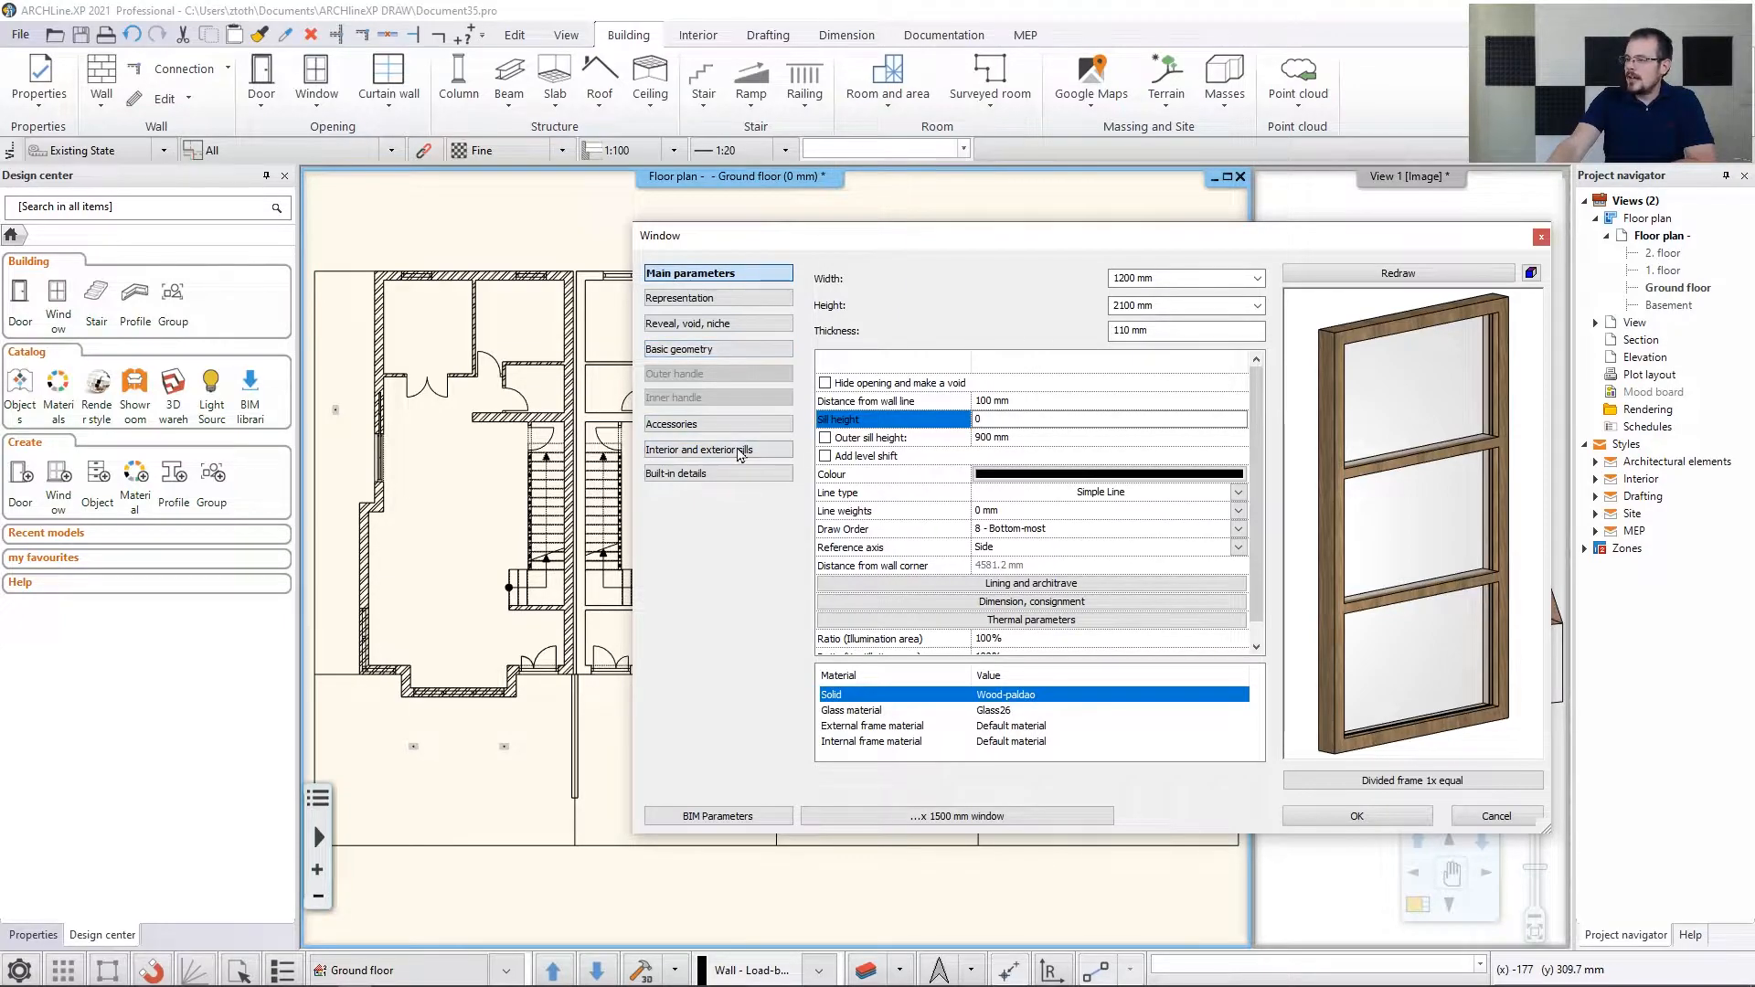
# Set the exterior and interior sills to Wood-paldao and confirm the window settings
pyautogui.click(705, 449)
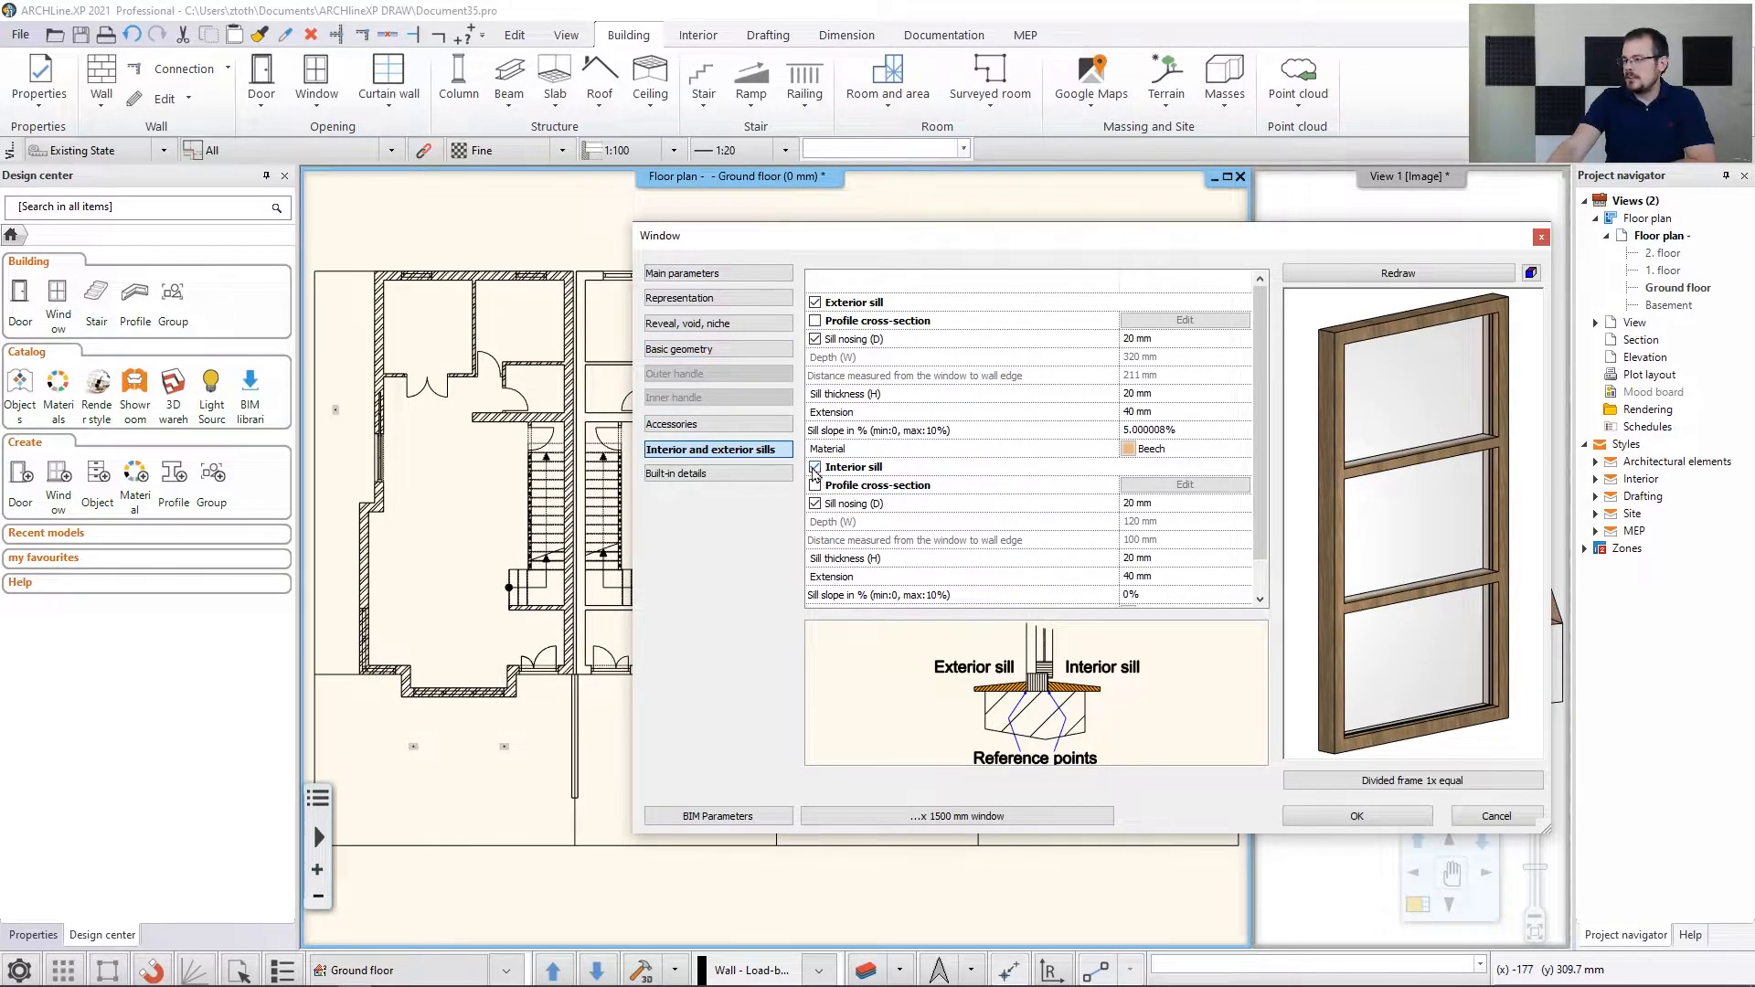
pyautogui.click(815, 467)
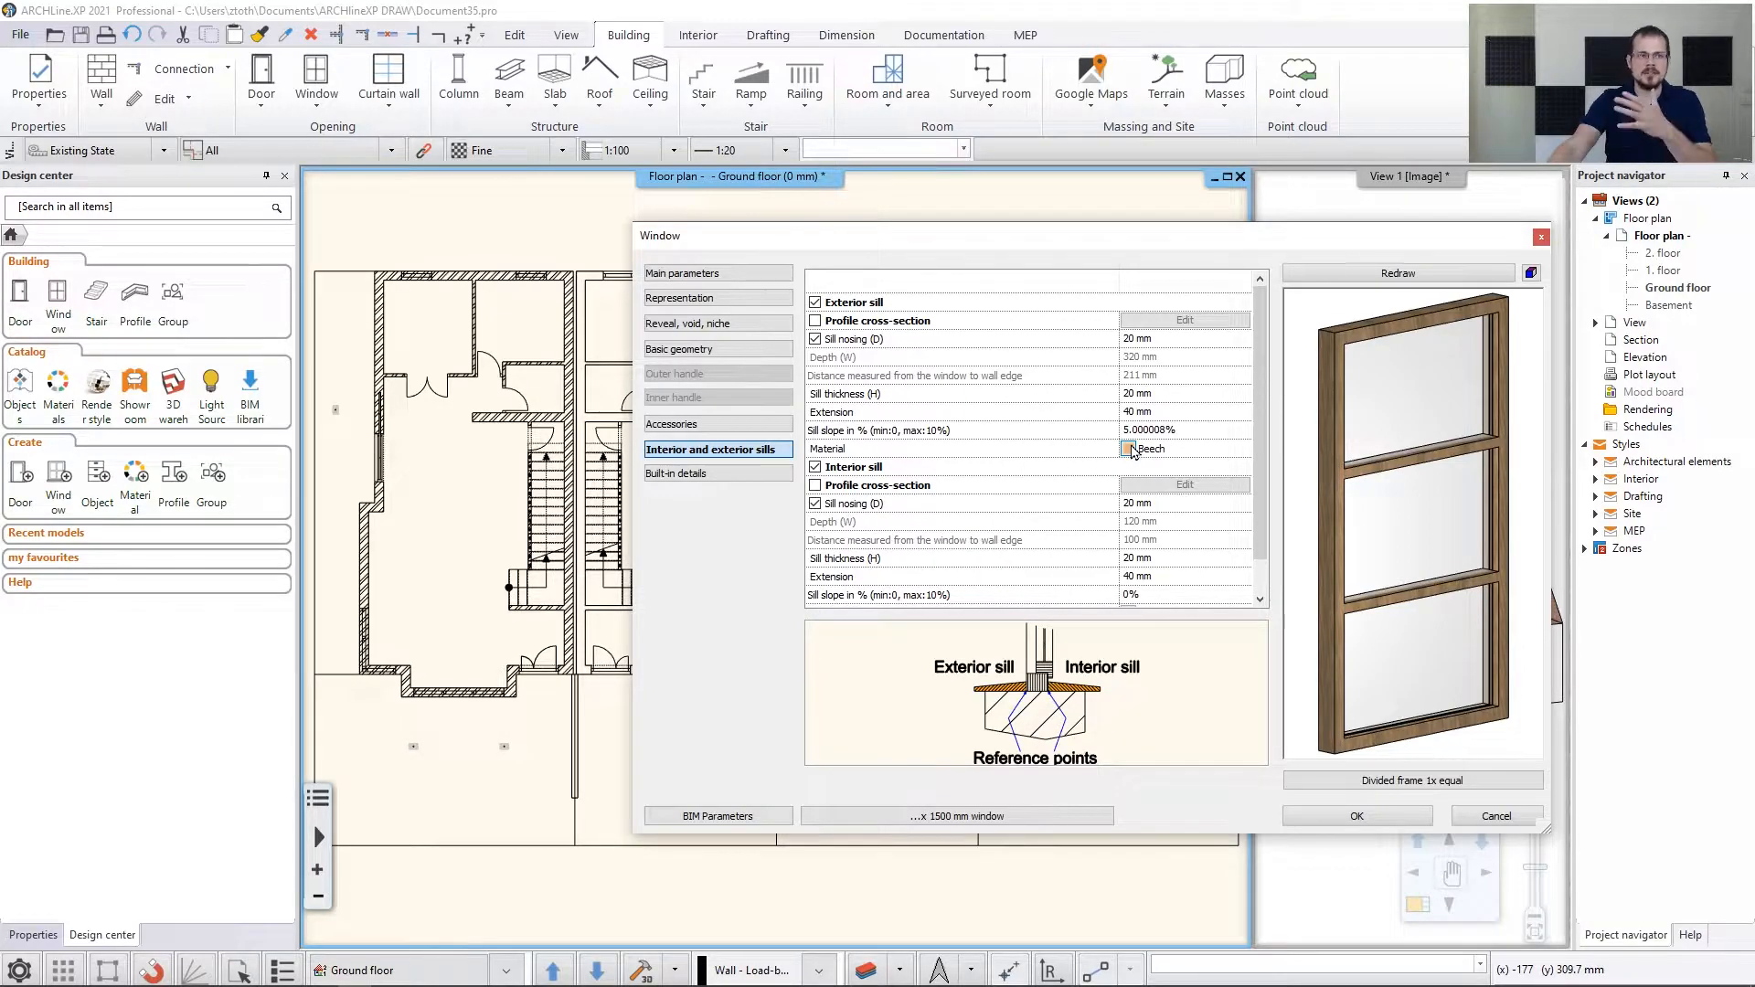
pyautogui.click(1181, 448)
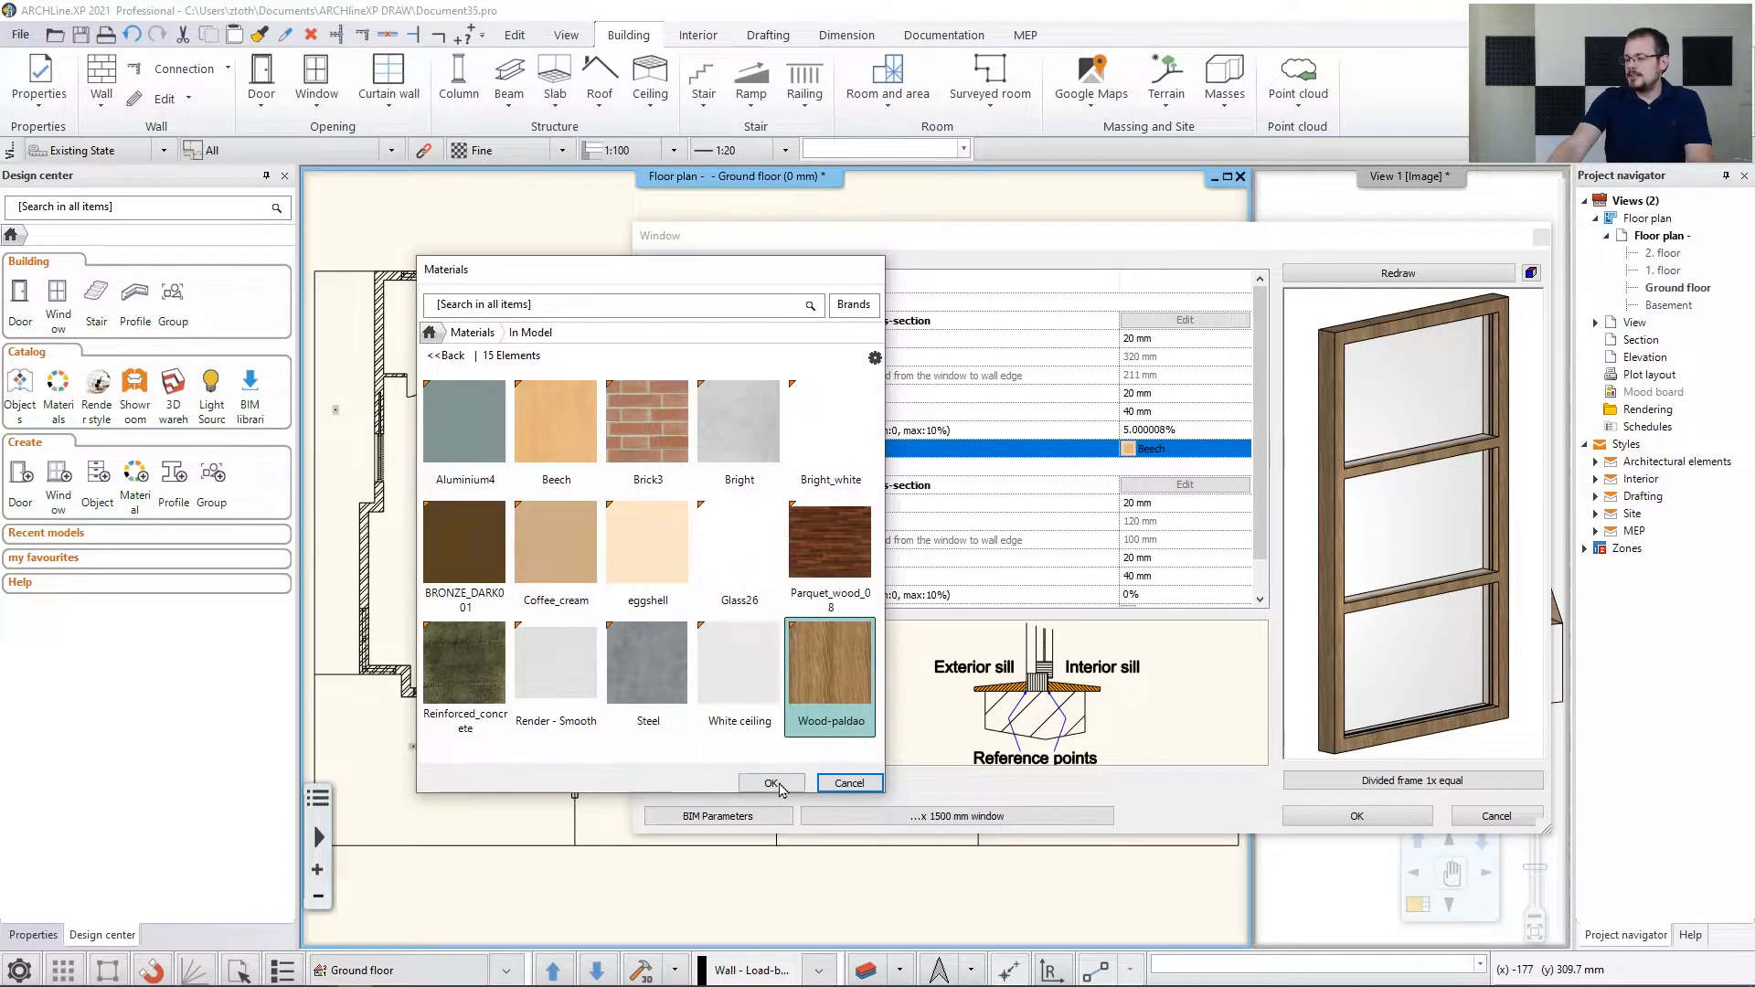
pyautogui.click(772, 783)
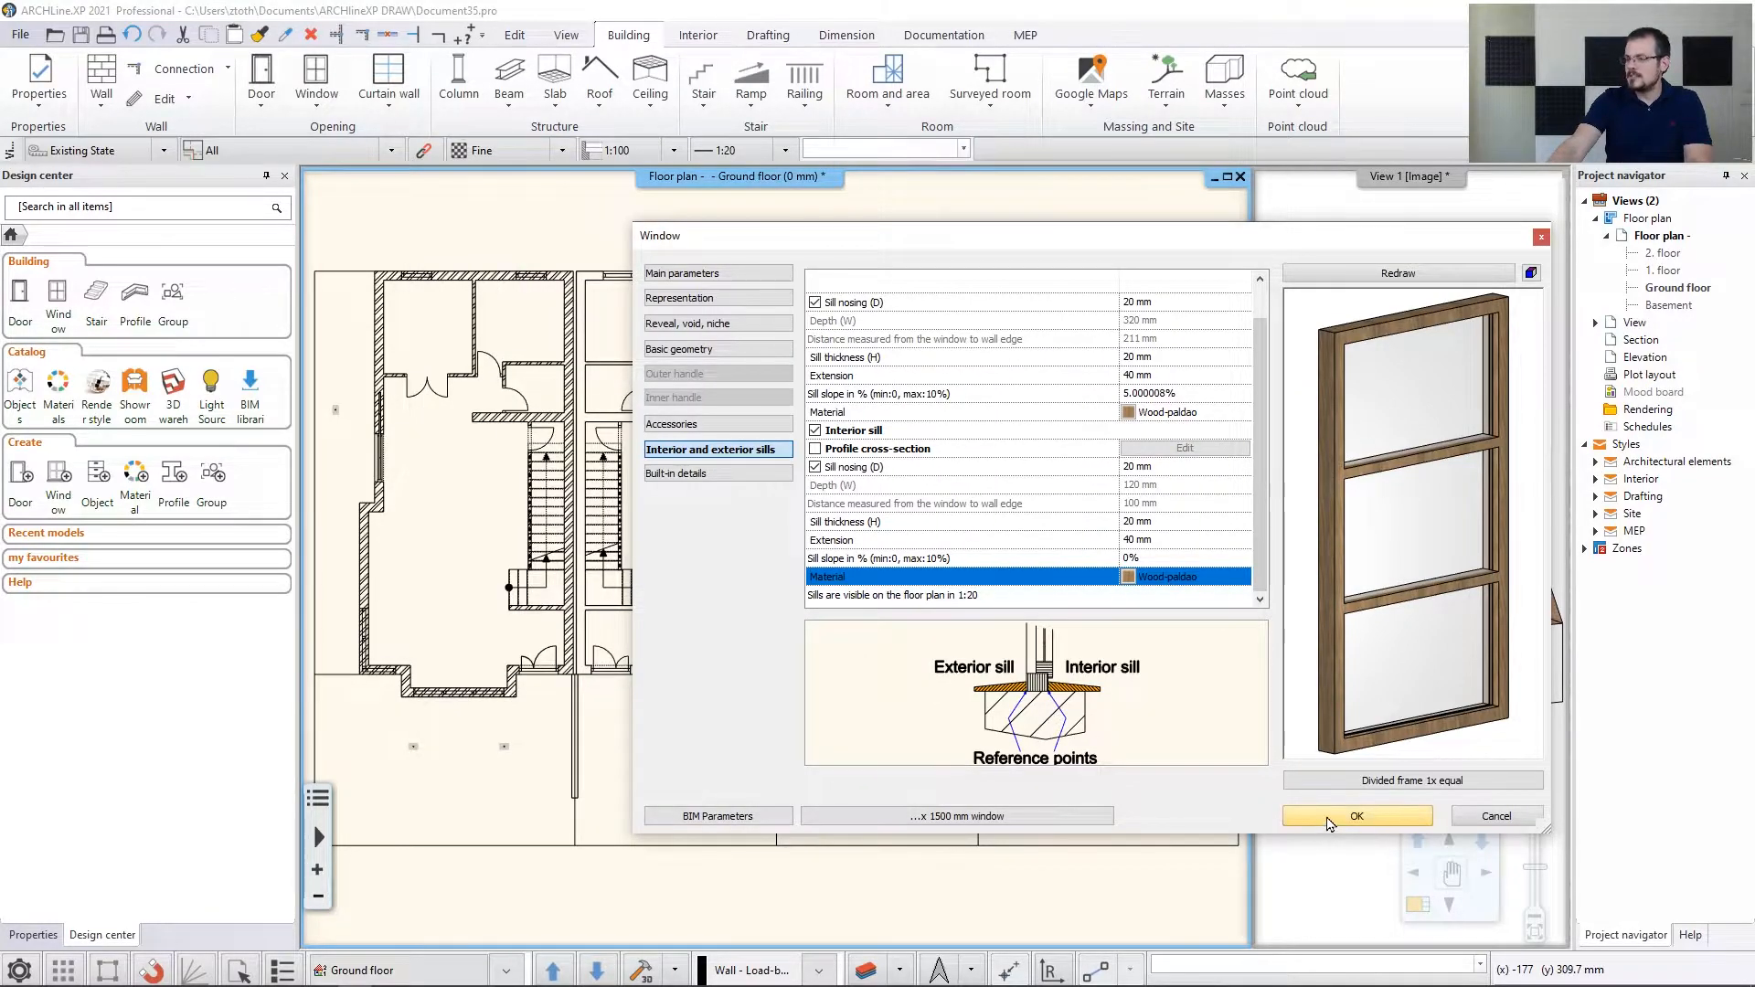
pyautogui.click(1356, 814)
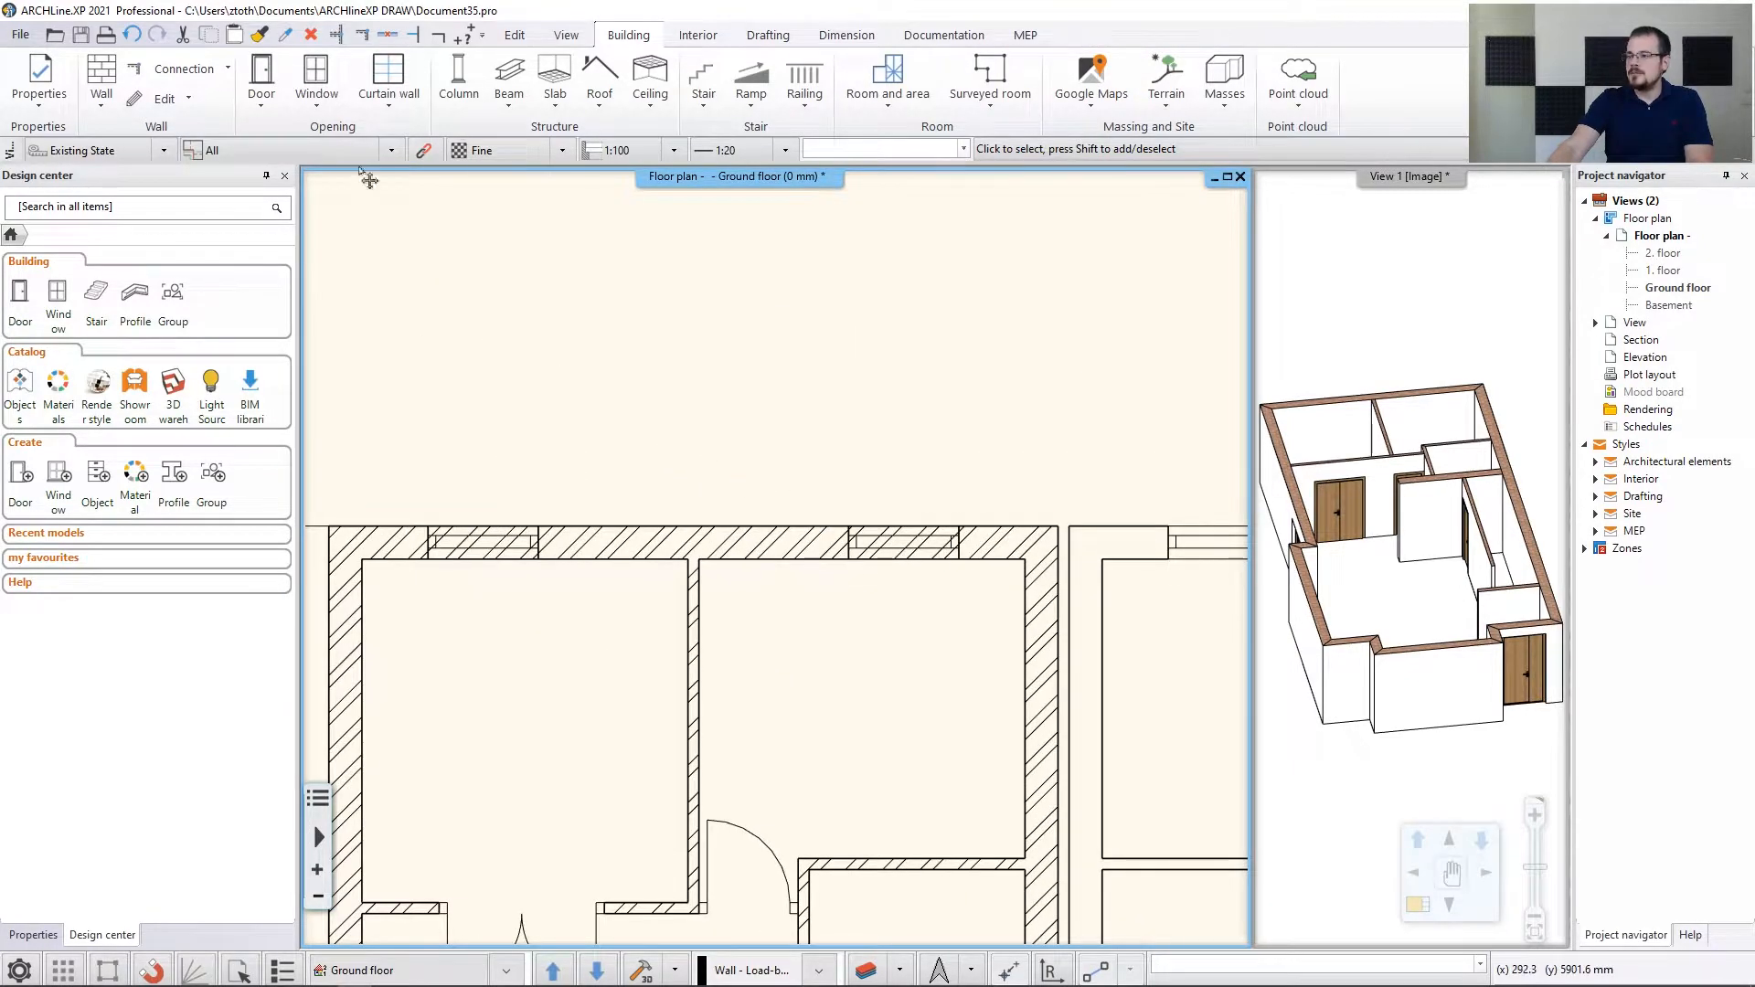
# Start Window by two points and set the first window's start on the top wall
pyautogui.click(315, 74)
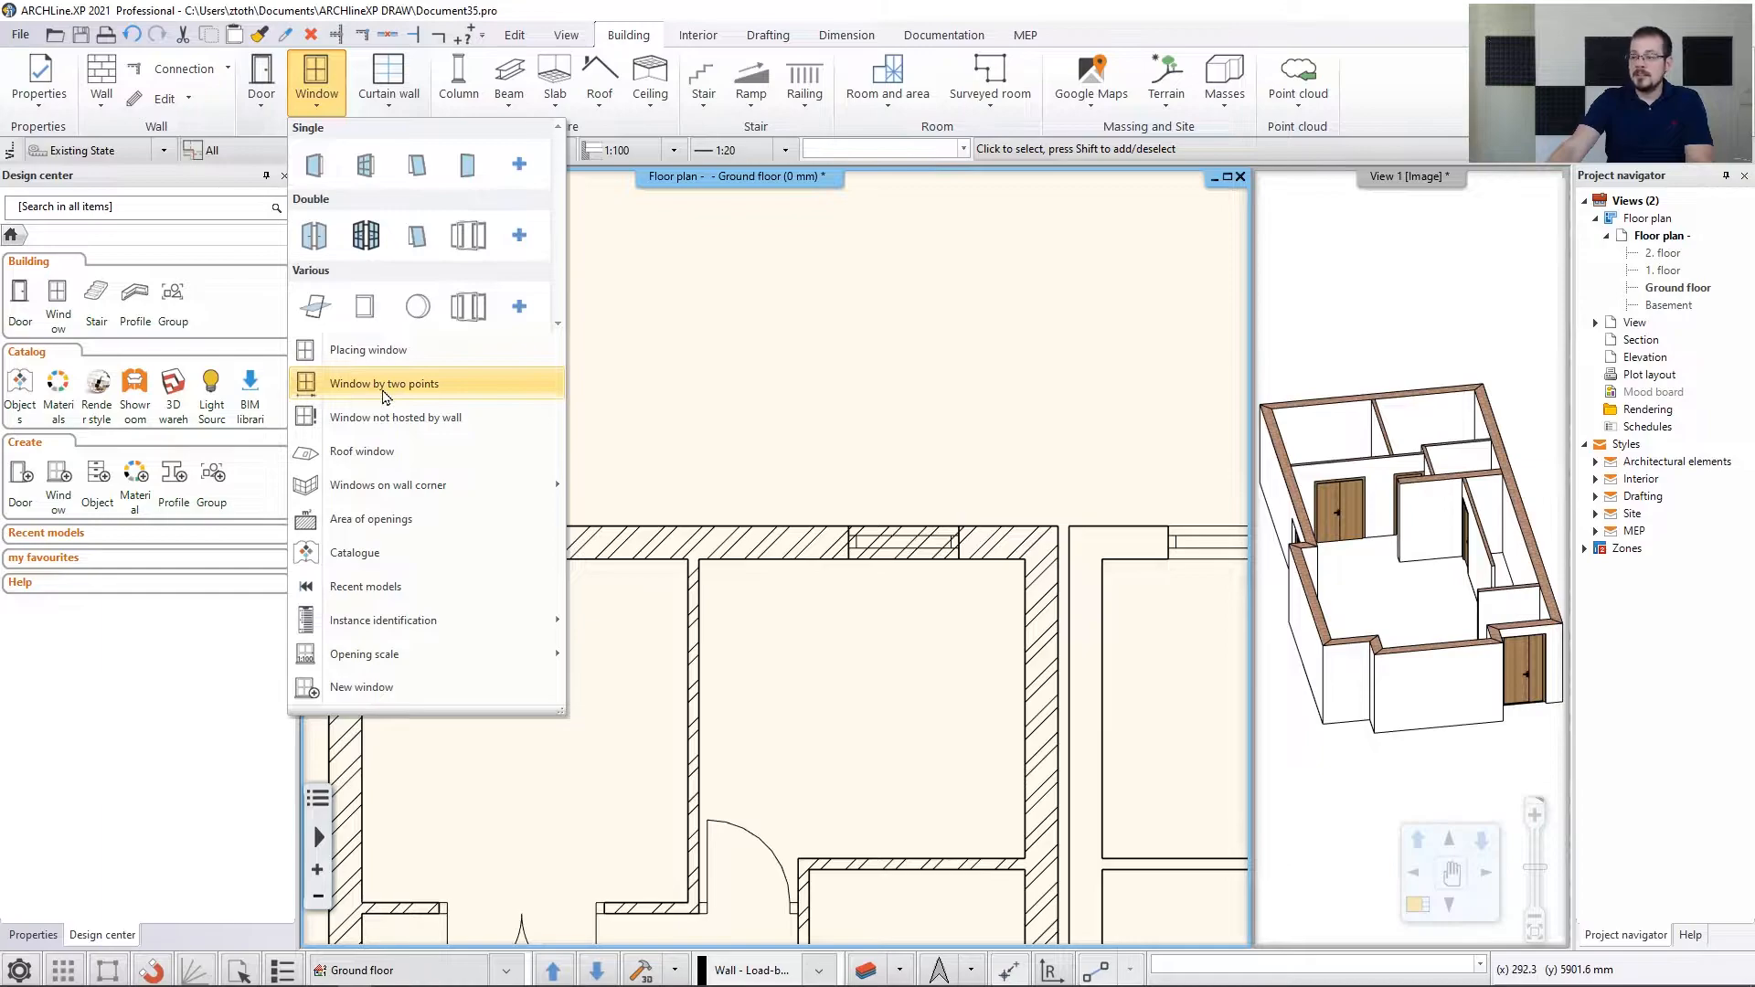
pyautogui.click(384, 384)
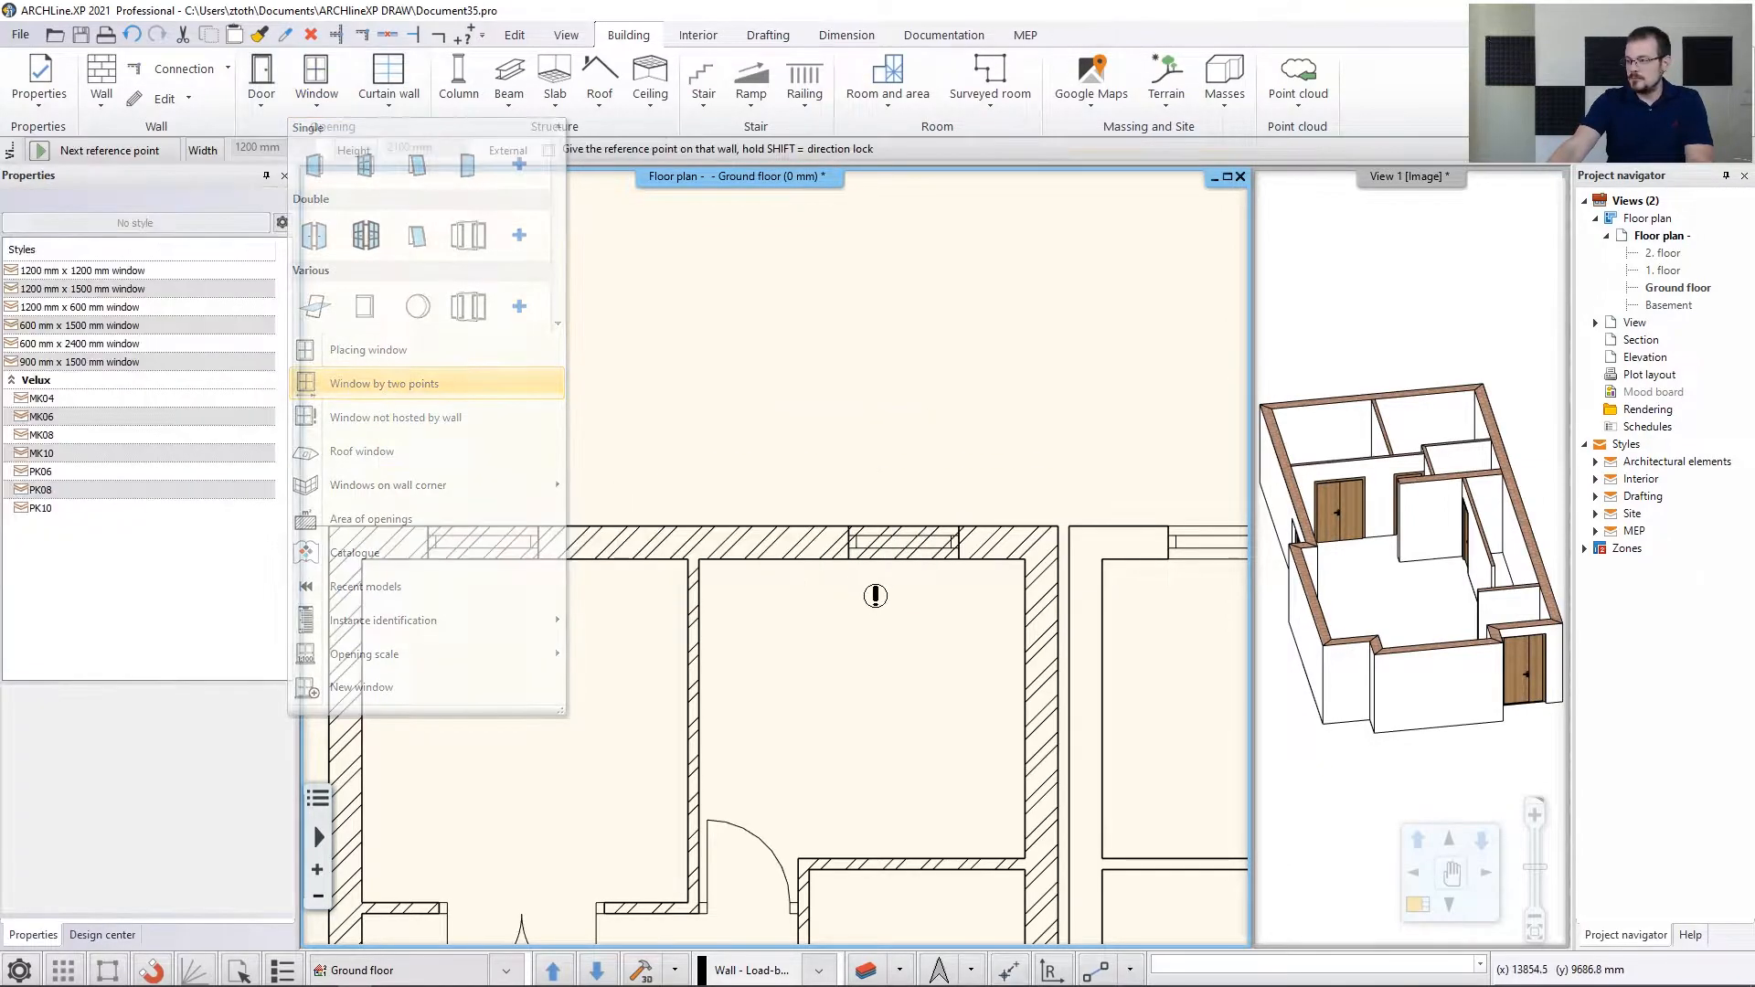
pyautogui.click(384, 383)
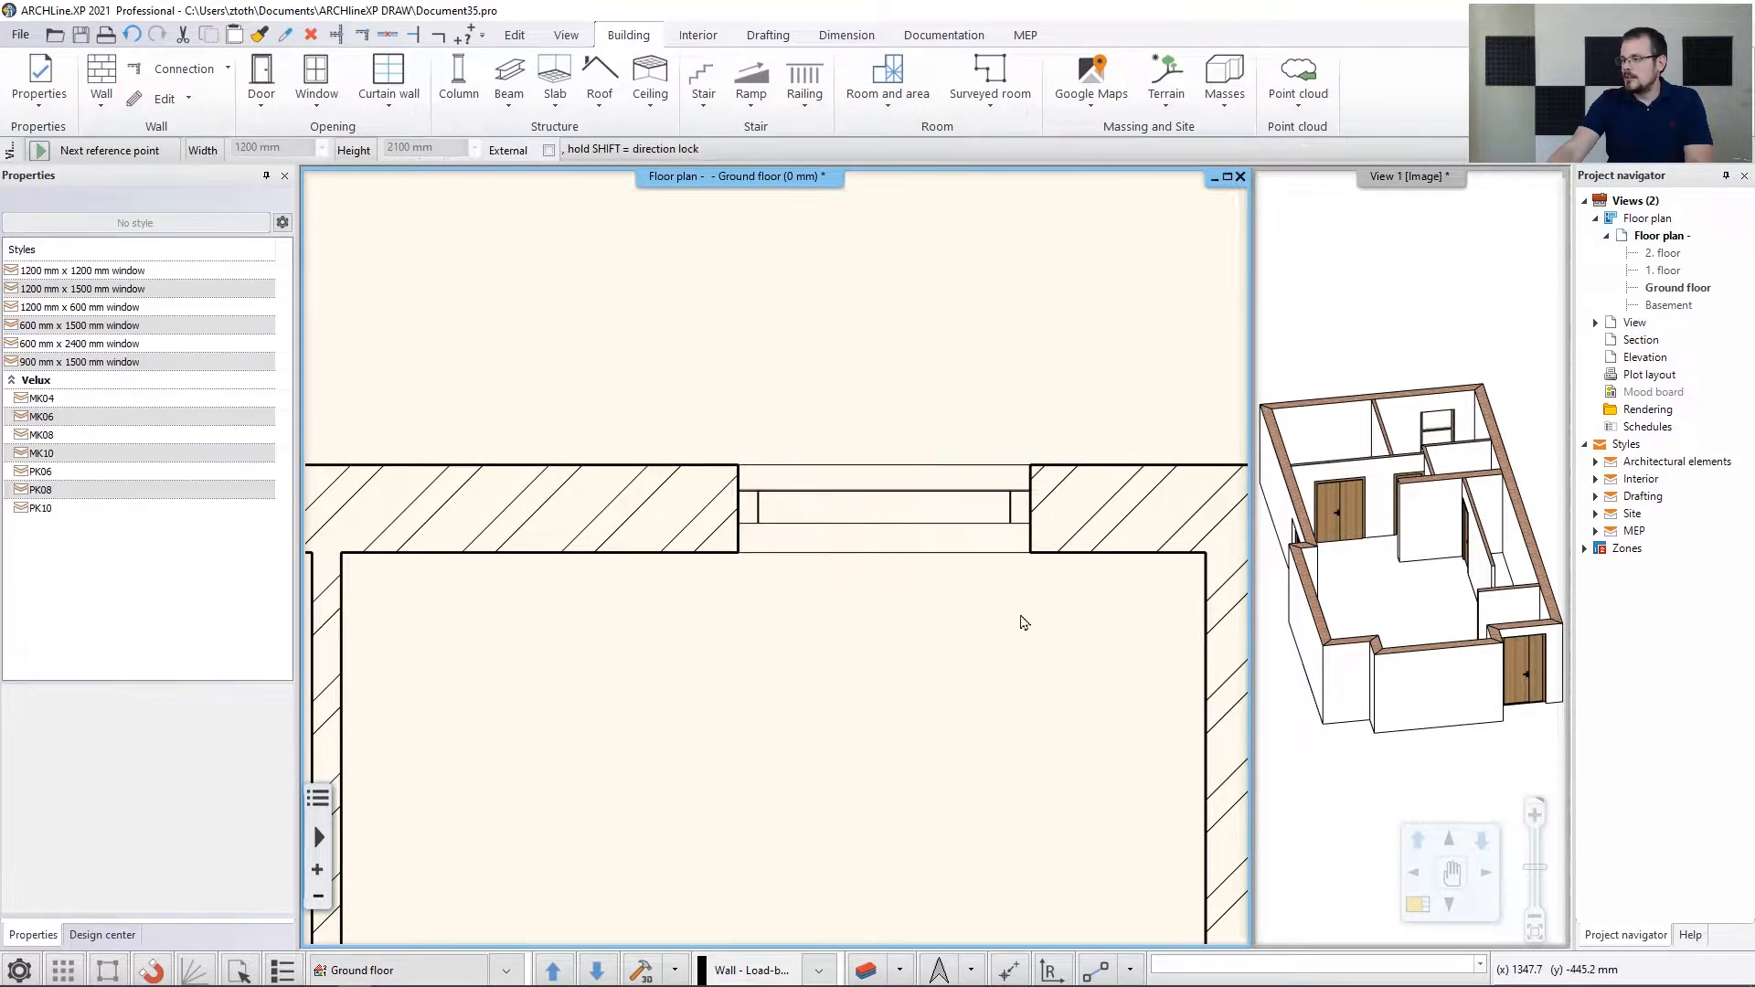
pyautogui.moveTo(699, 690)
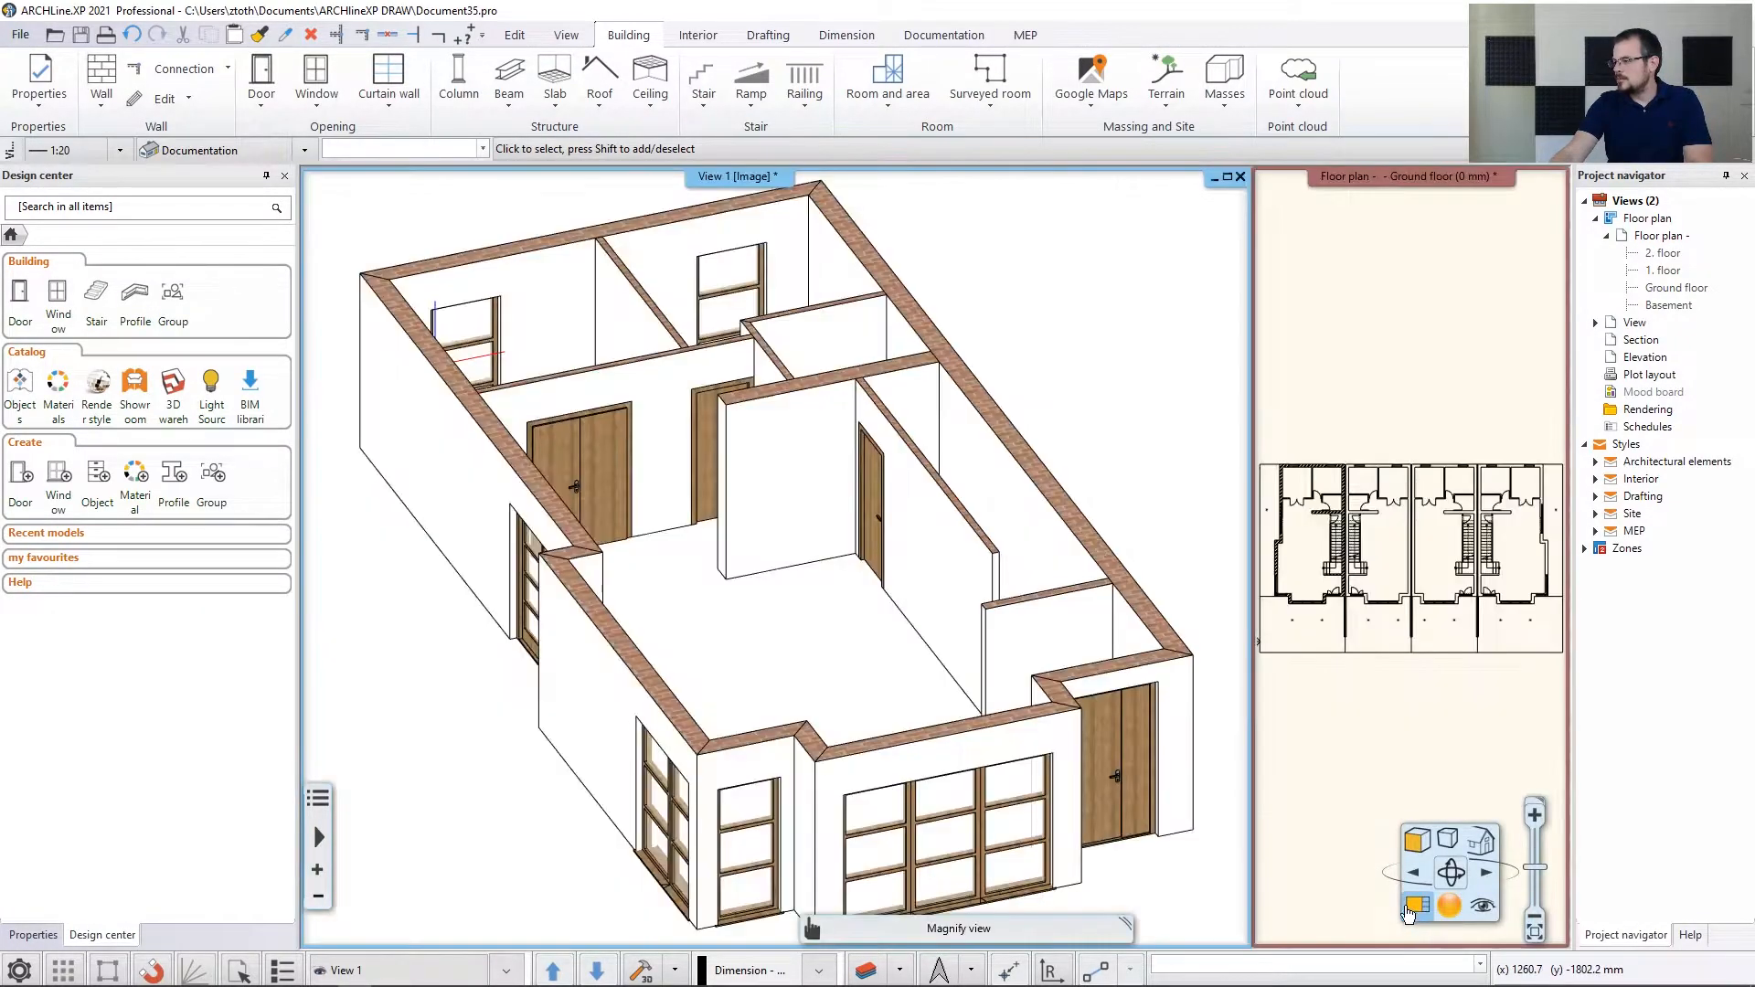
# Swap the floor plan back into the main view at the windowed corner
pyautogui.click(1108, 728)
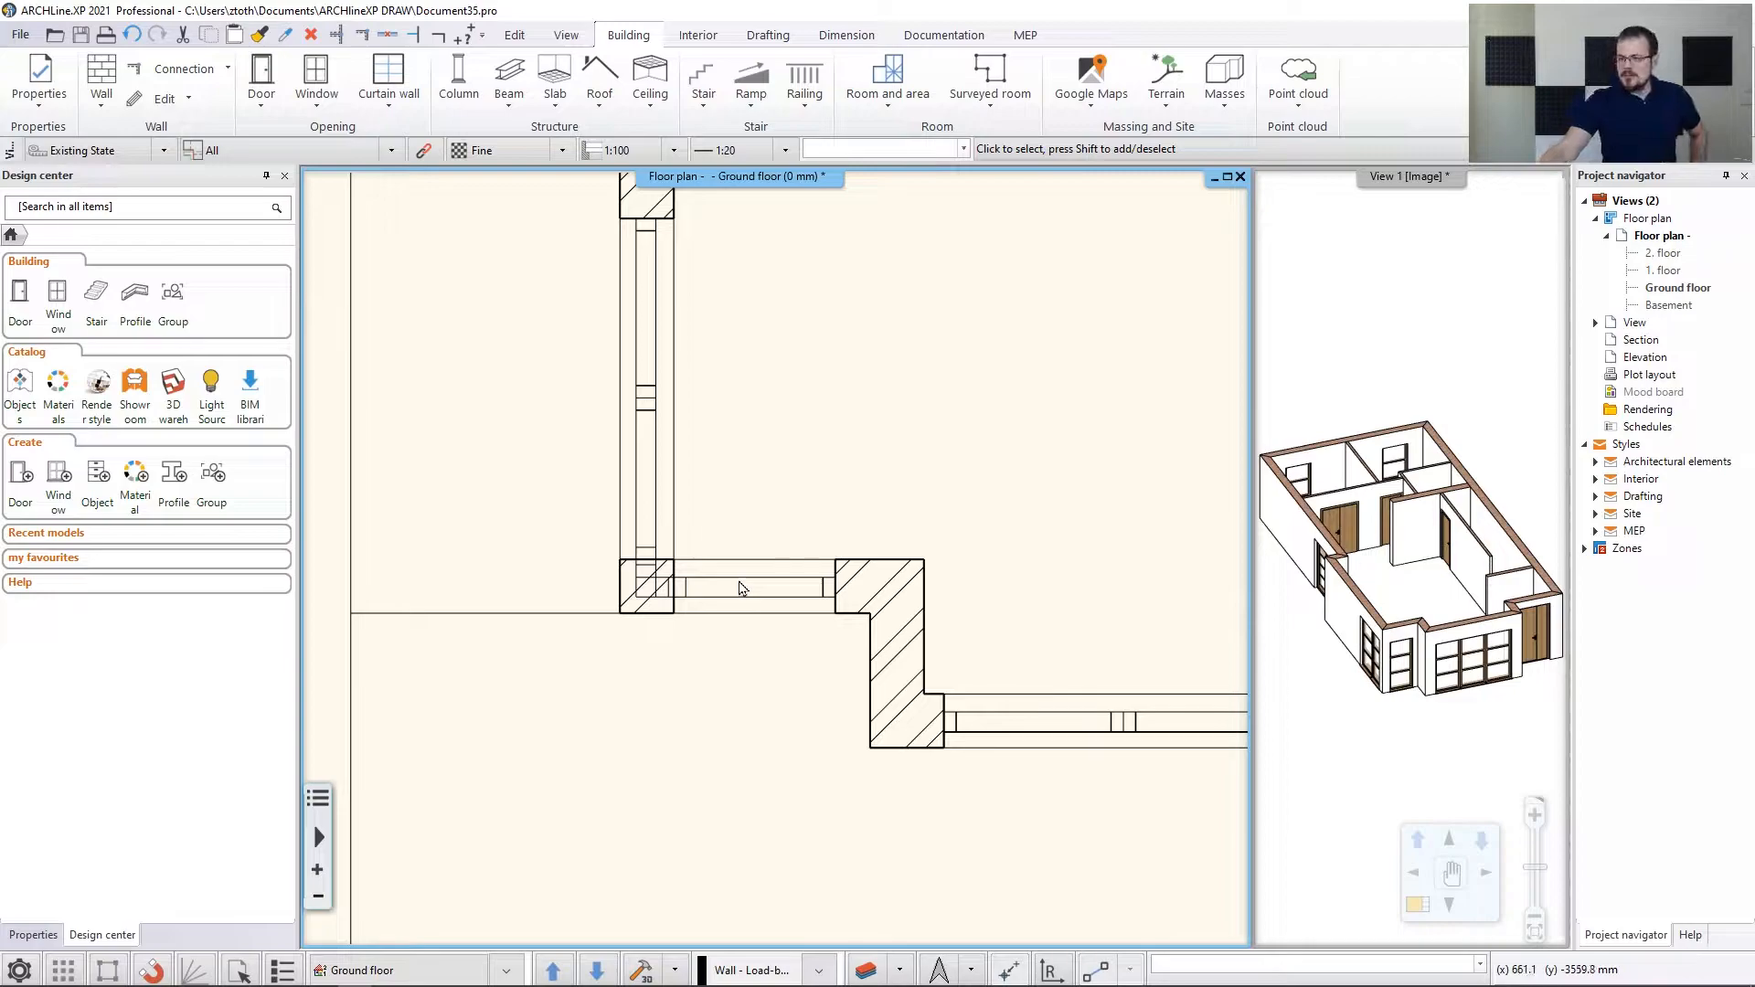
# Join the two openings at the wall corner into one corner window
pyautogui.click(647, 482)
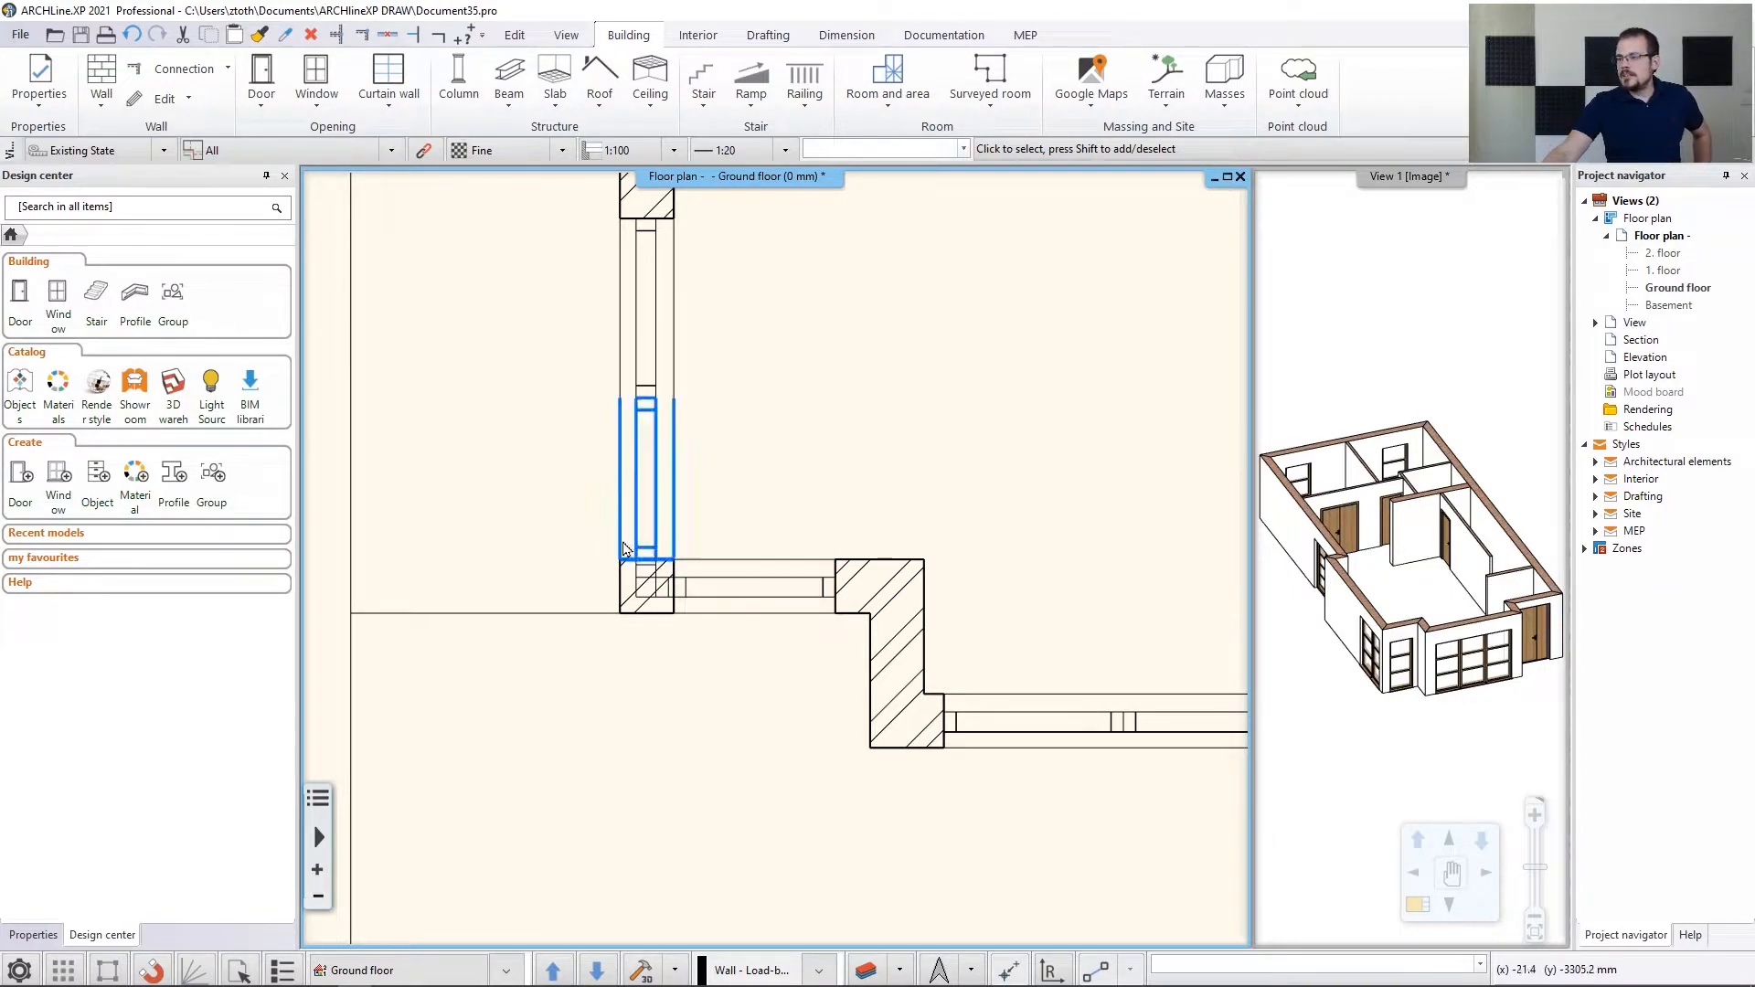
pyautogui.click(315, 79)
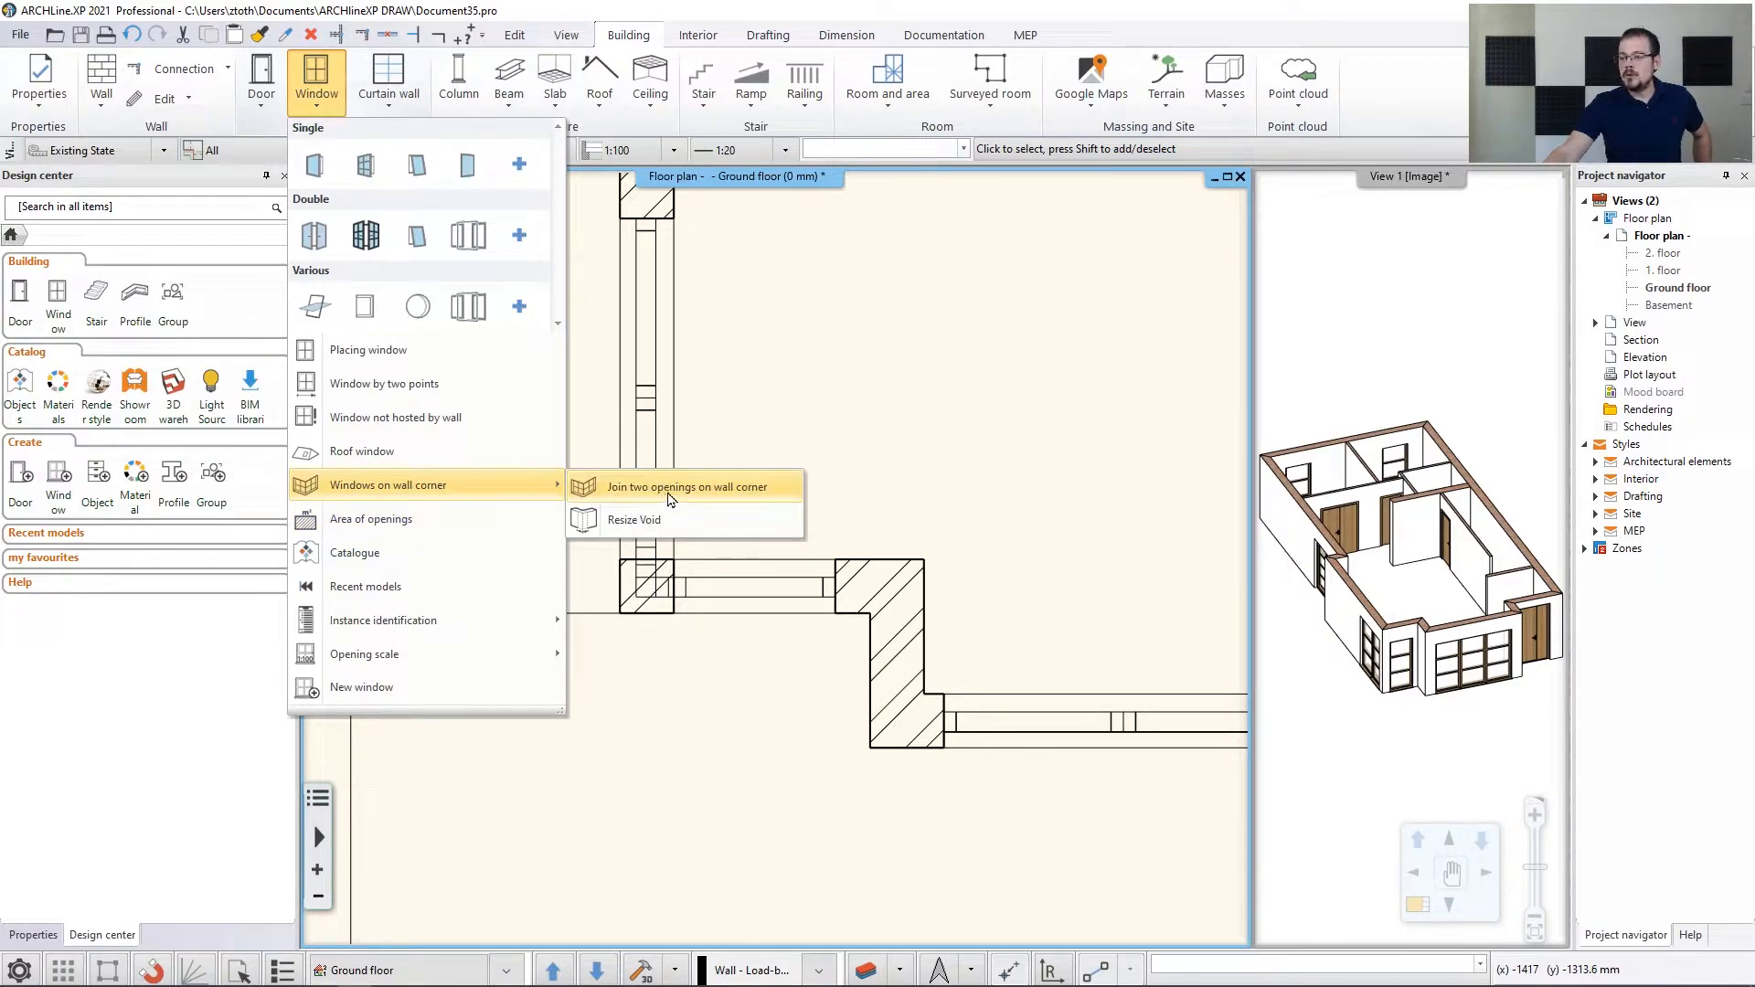
pyautogui.moveTo(686, 486)
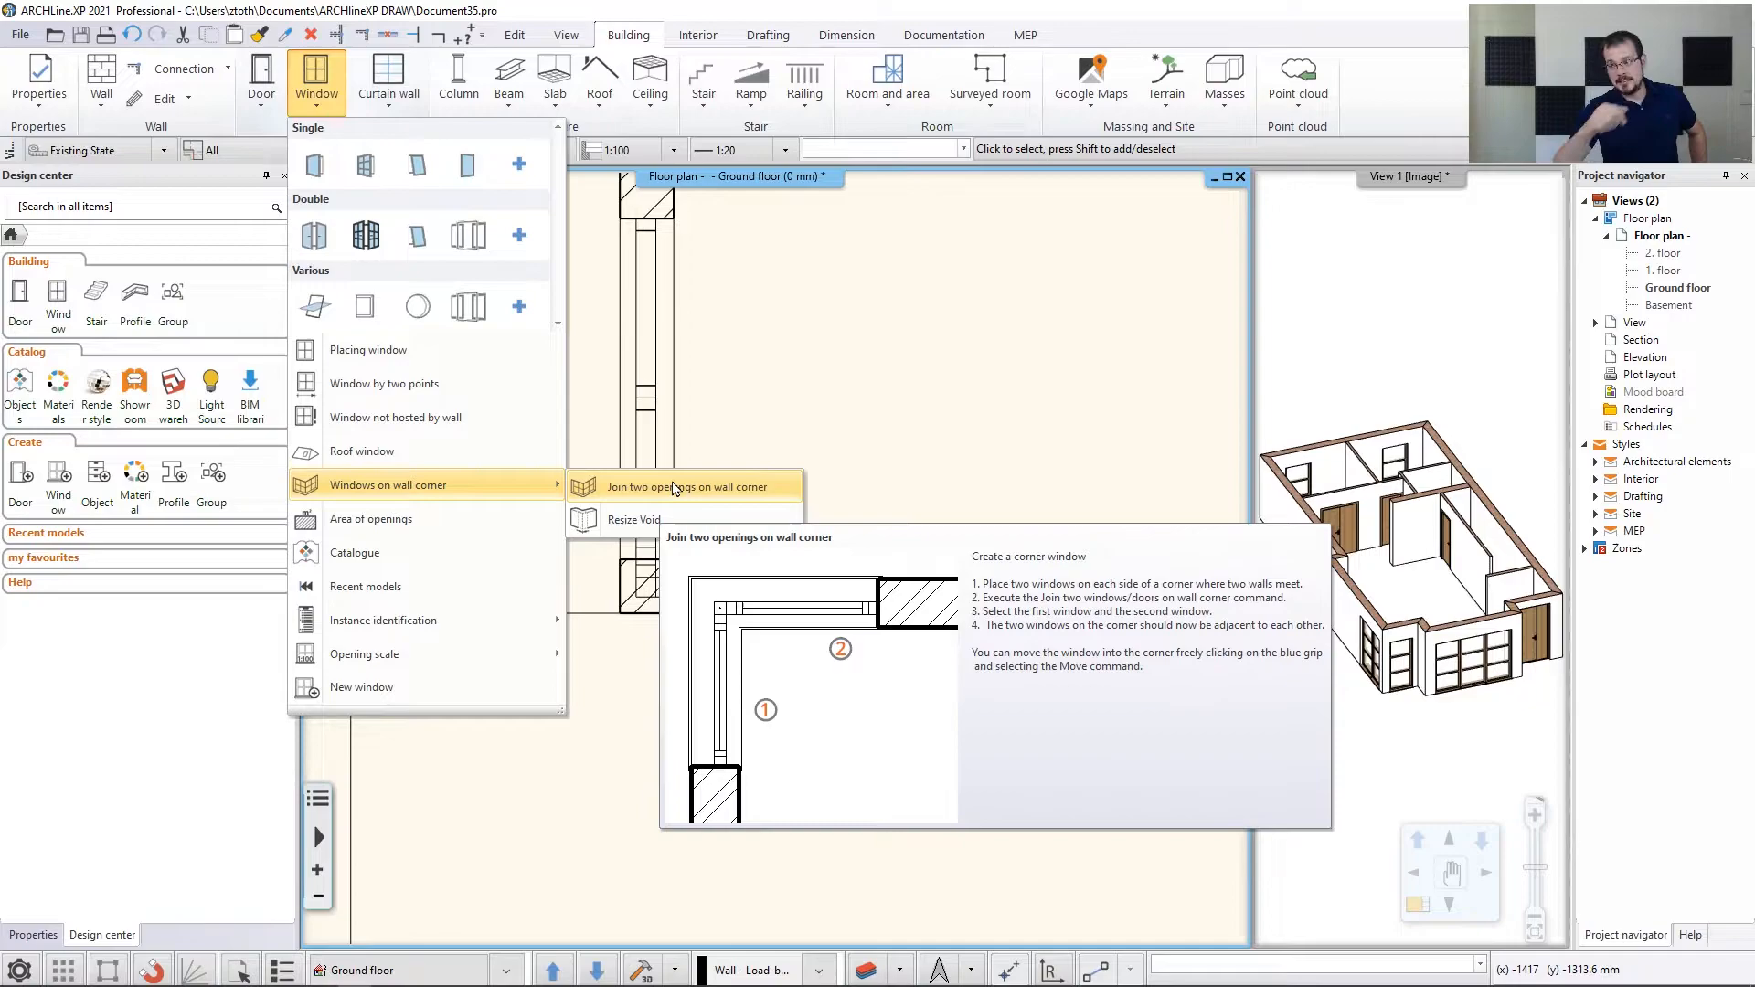
pyautogui.click(686, 486)
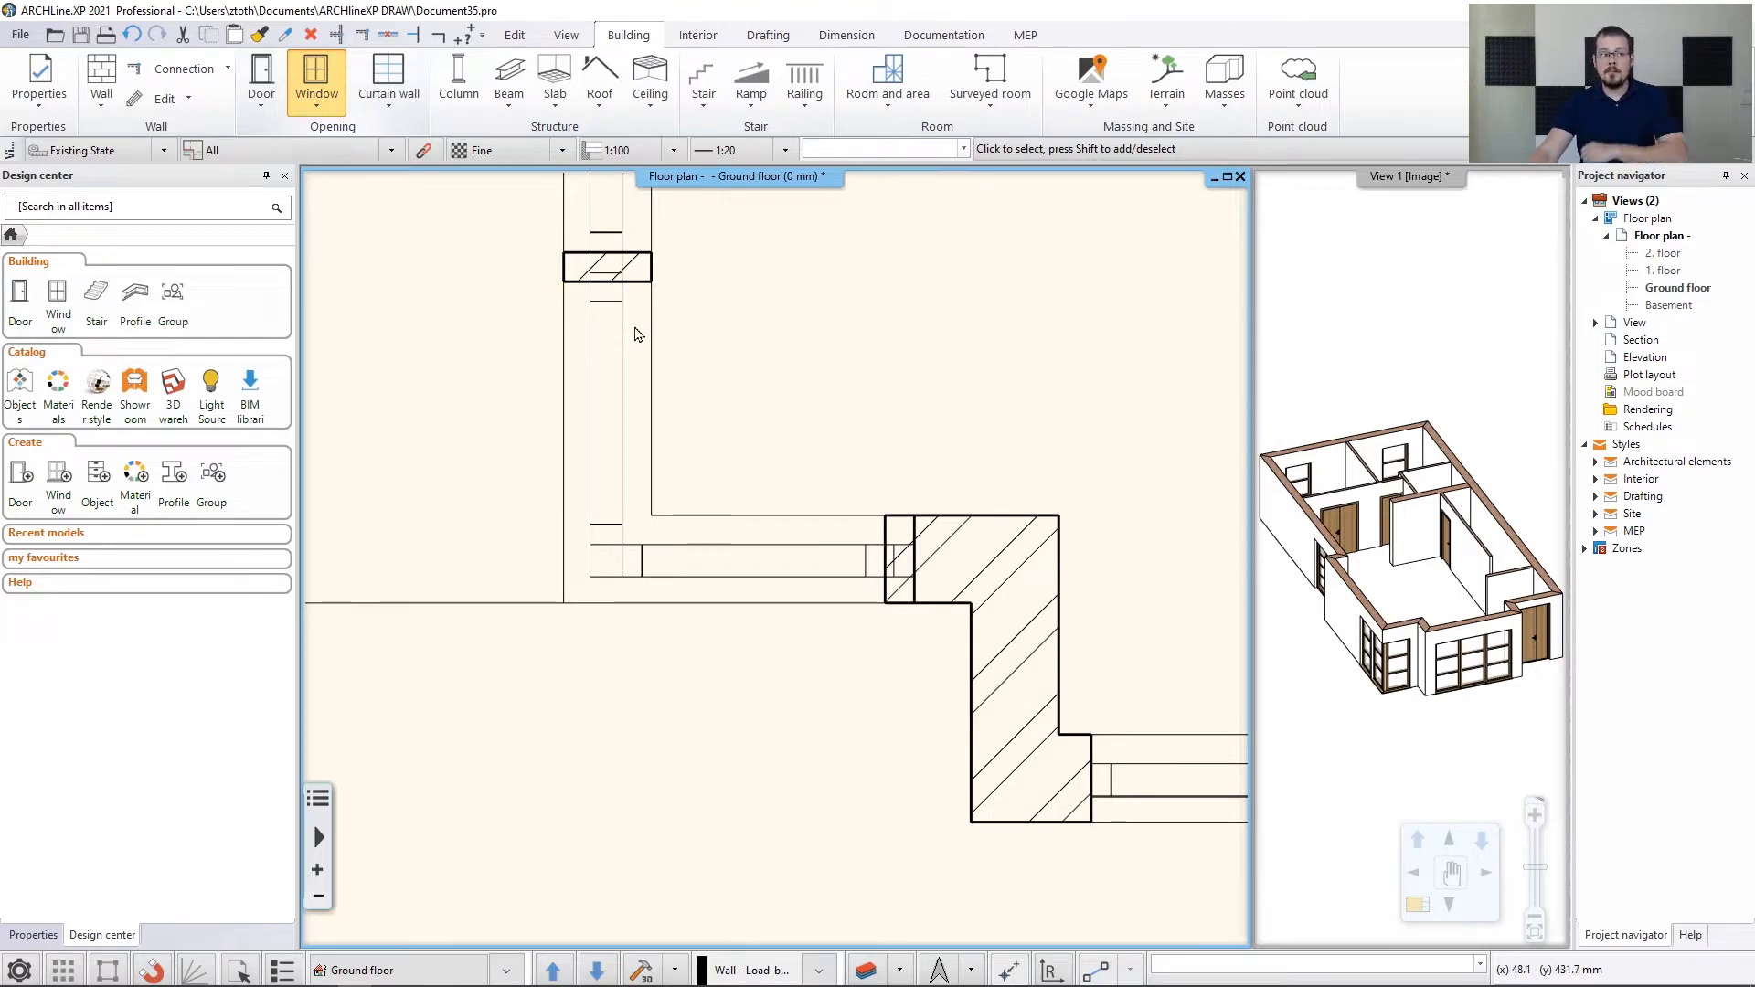
# Move the horizontal window's end to the corner and resize the vertical one to 1000 mm
pyautogui.click(723, 559)
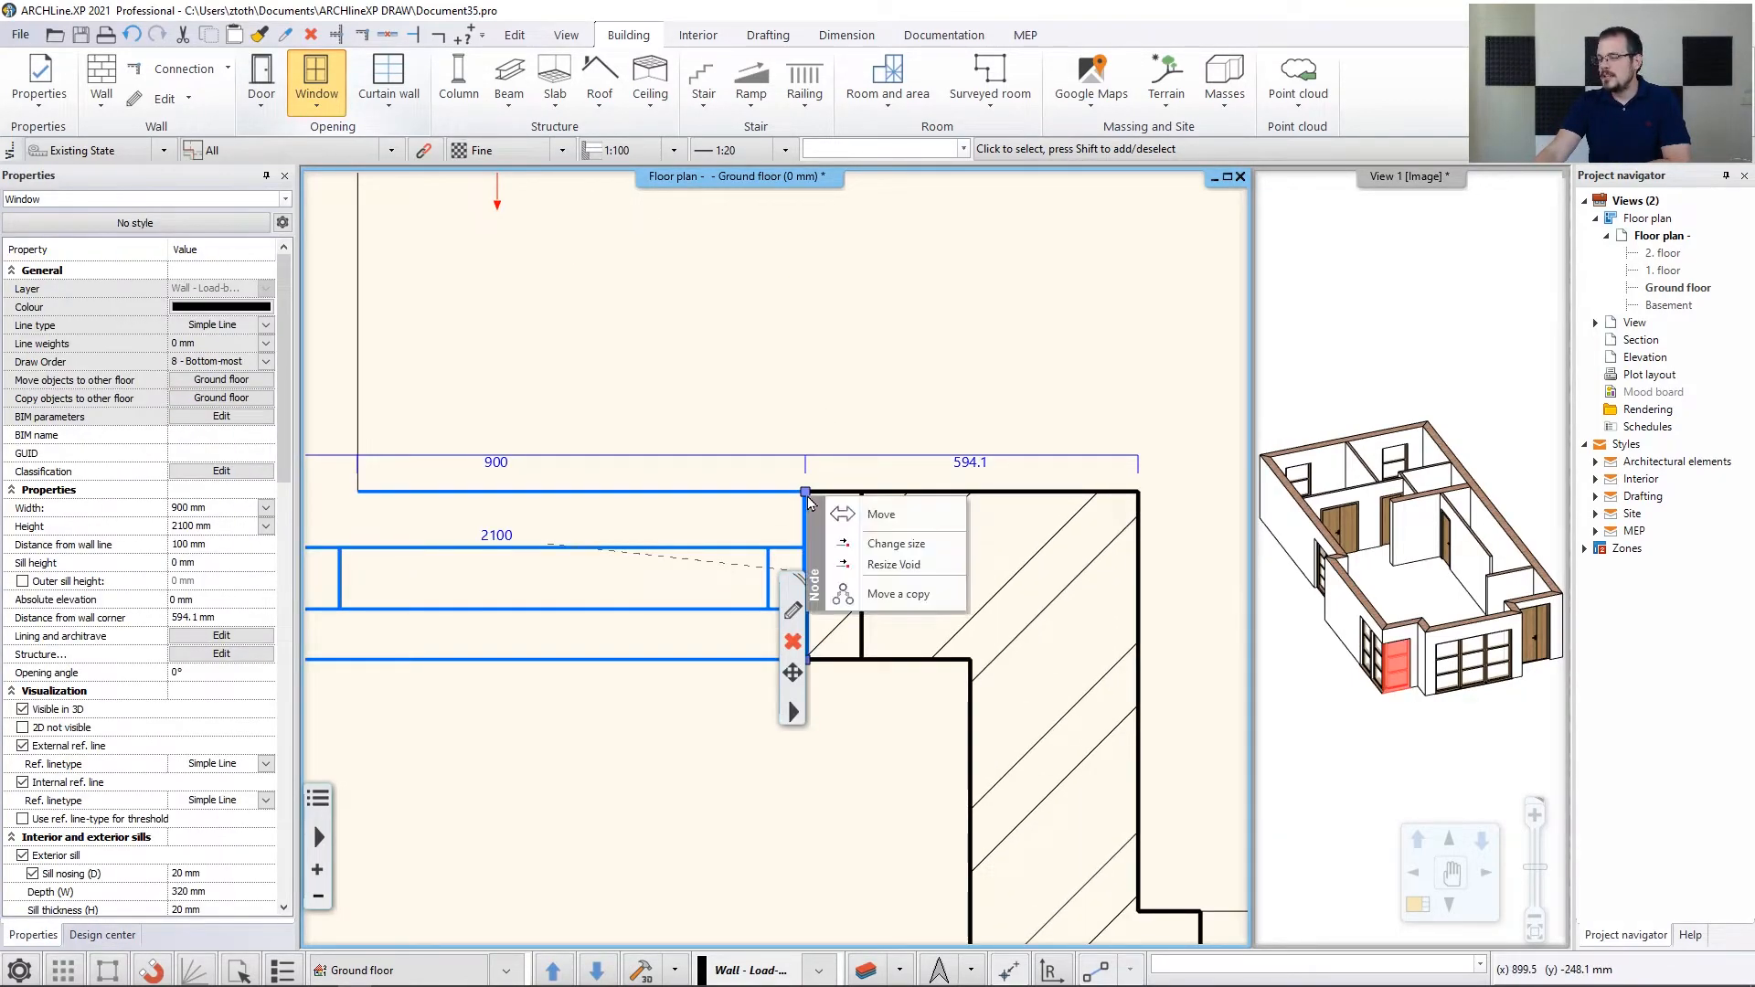
pyautogui.moveTo(897, 543)
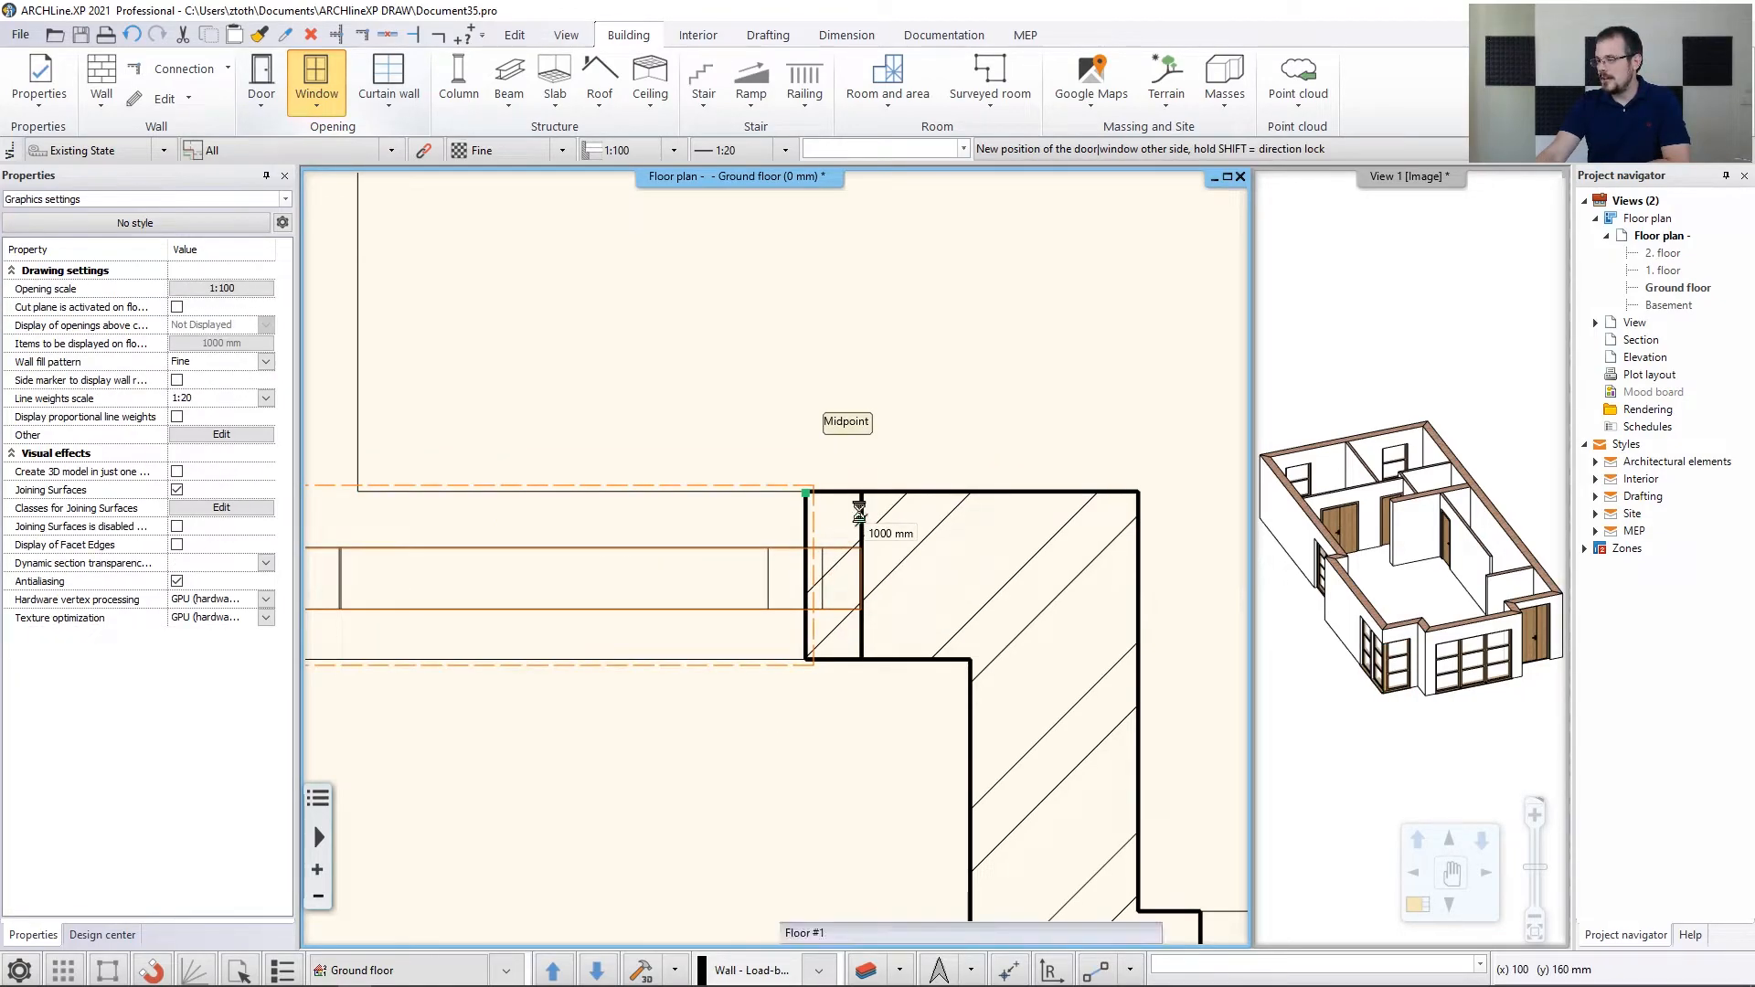
pyautogui.click(859, 500)
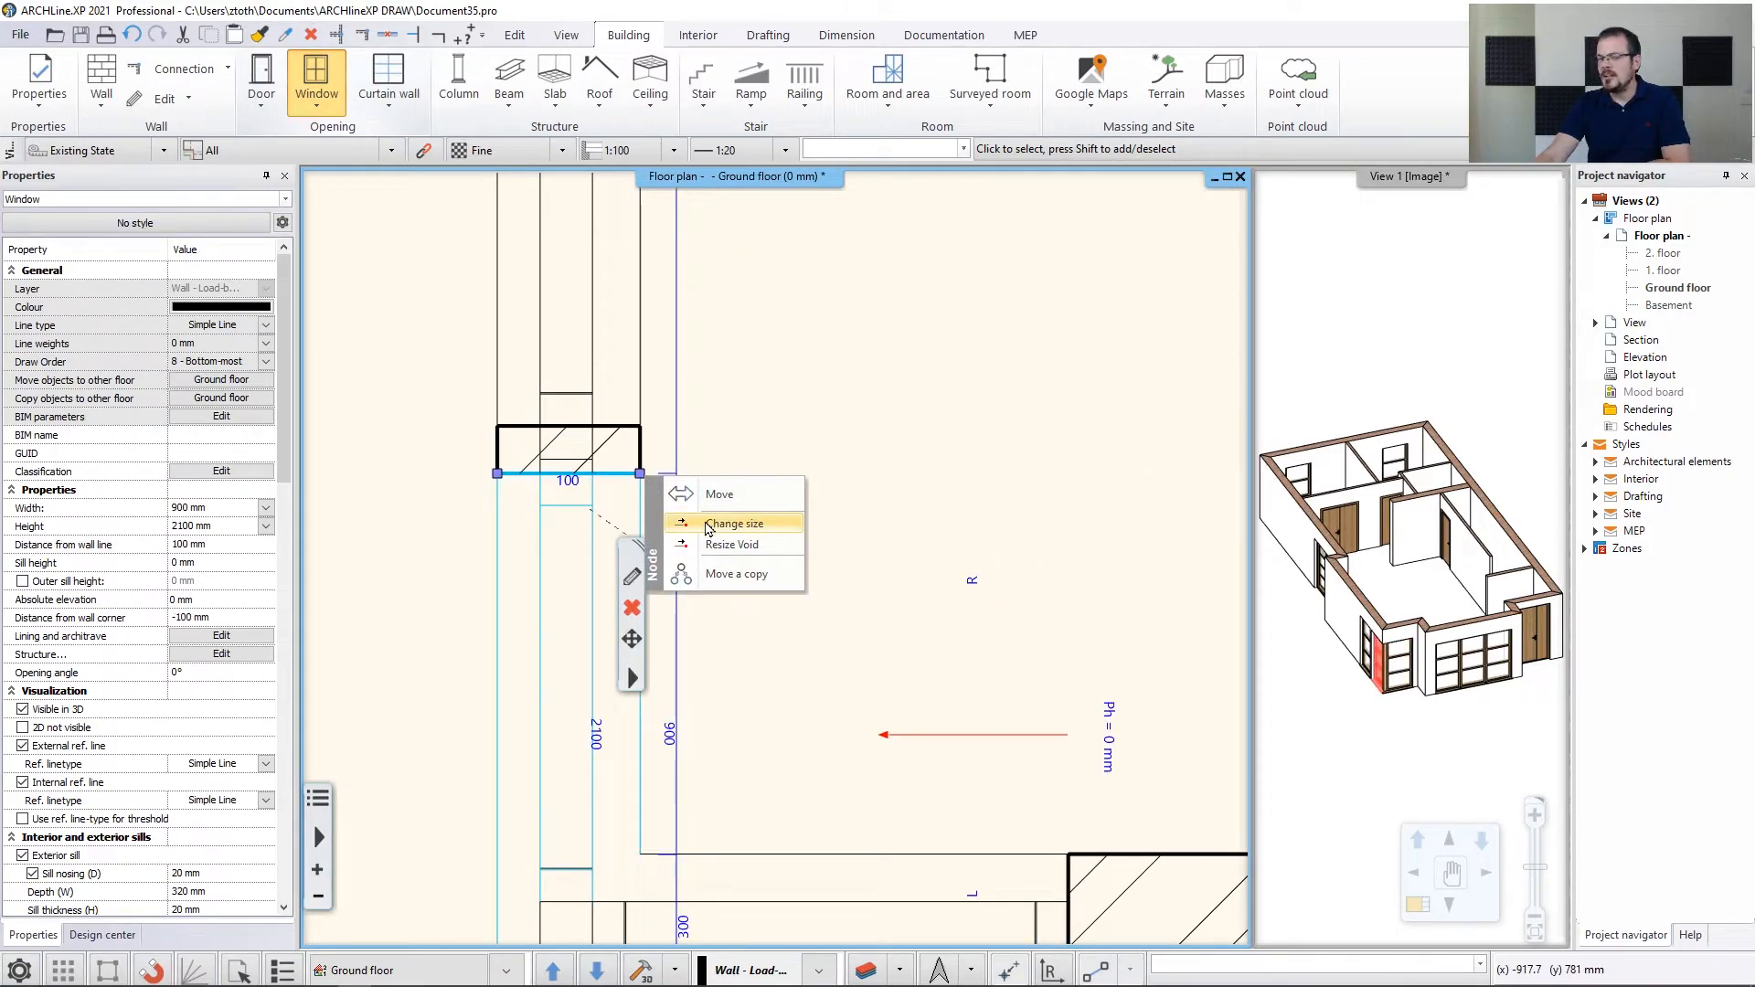
pyautogui.click(734, 524)
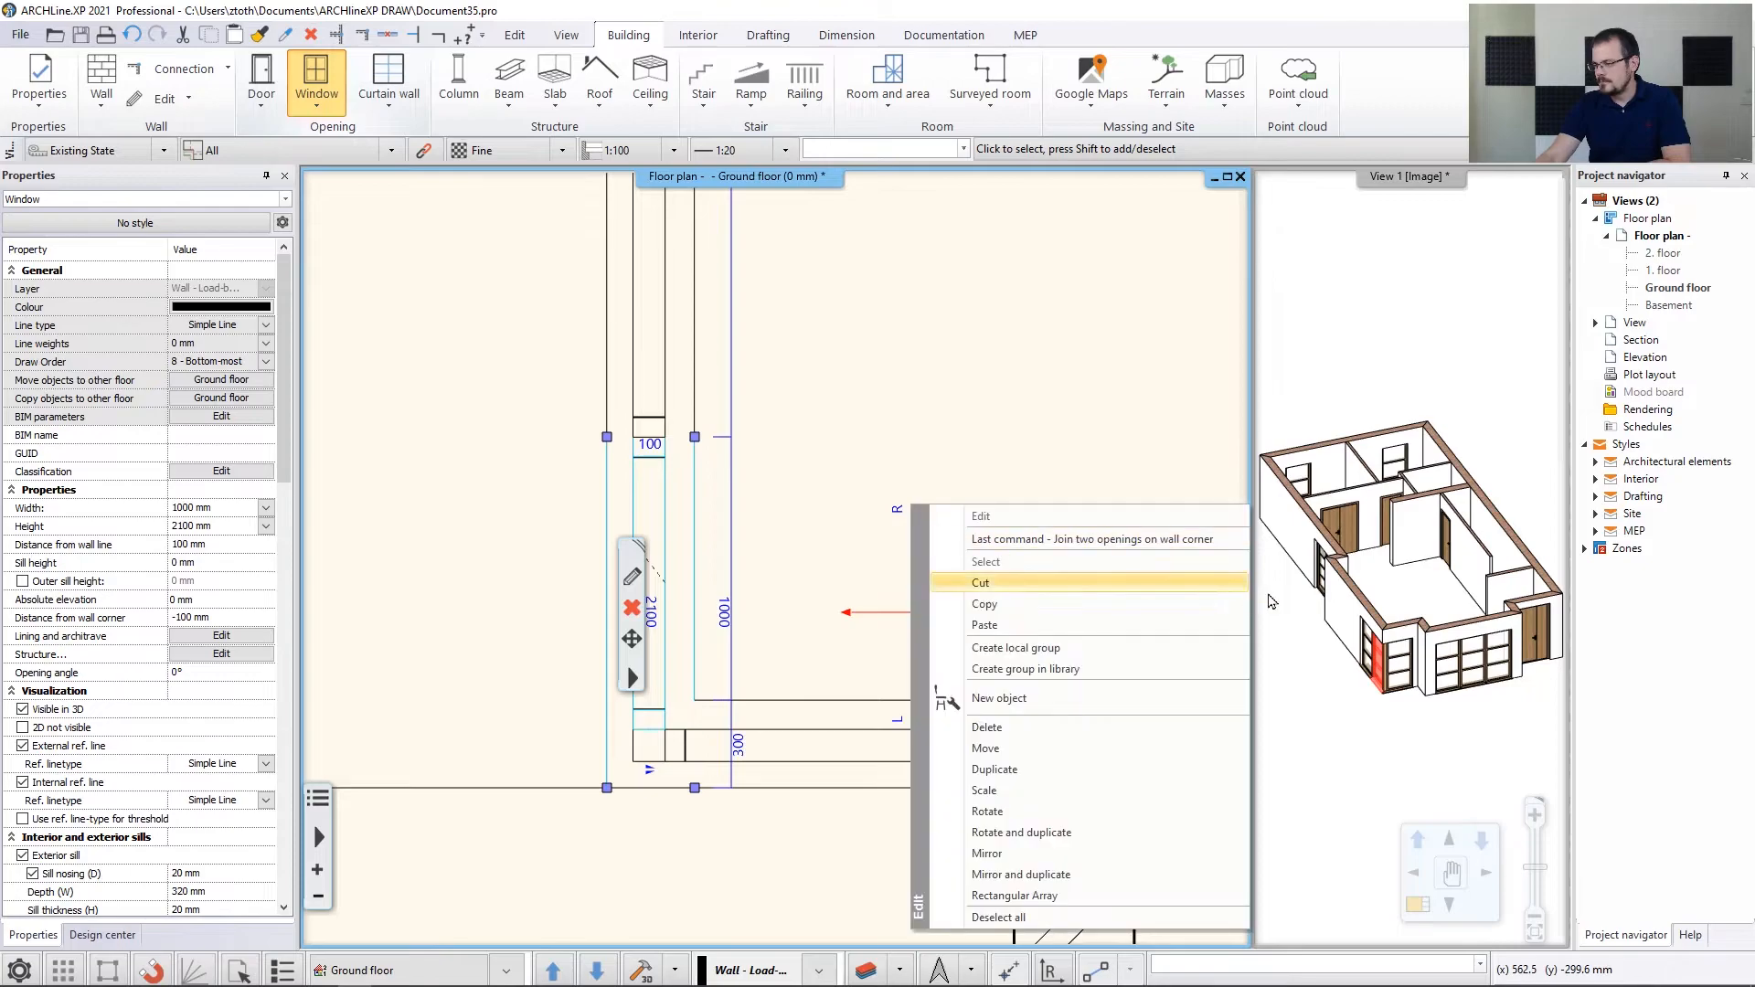
pyautogui.click(981, 583)
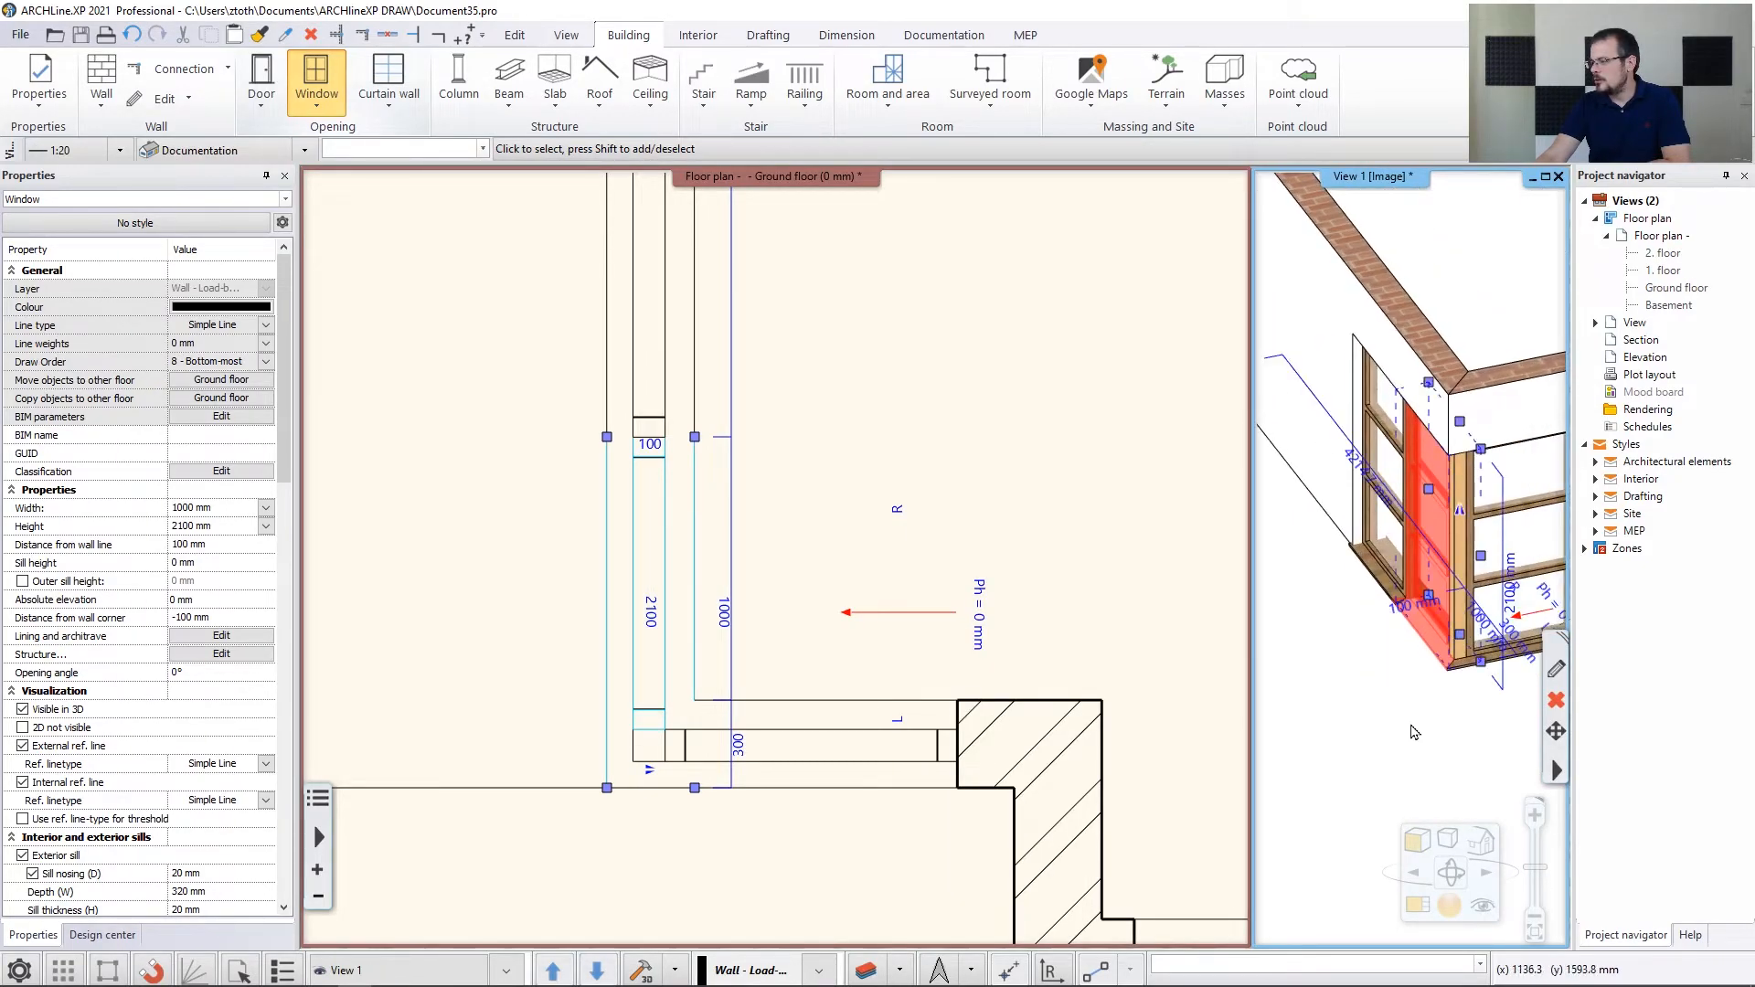
# Show the corner window's built-in details with the 110 mm corner mullion
pyautogui.click(101, 934)
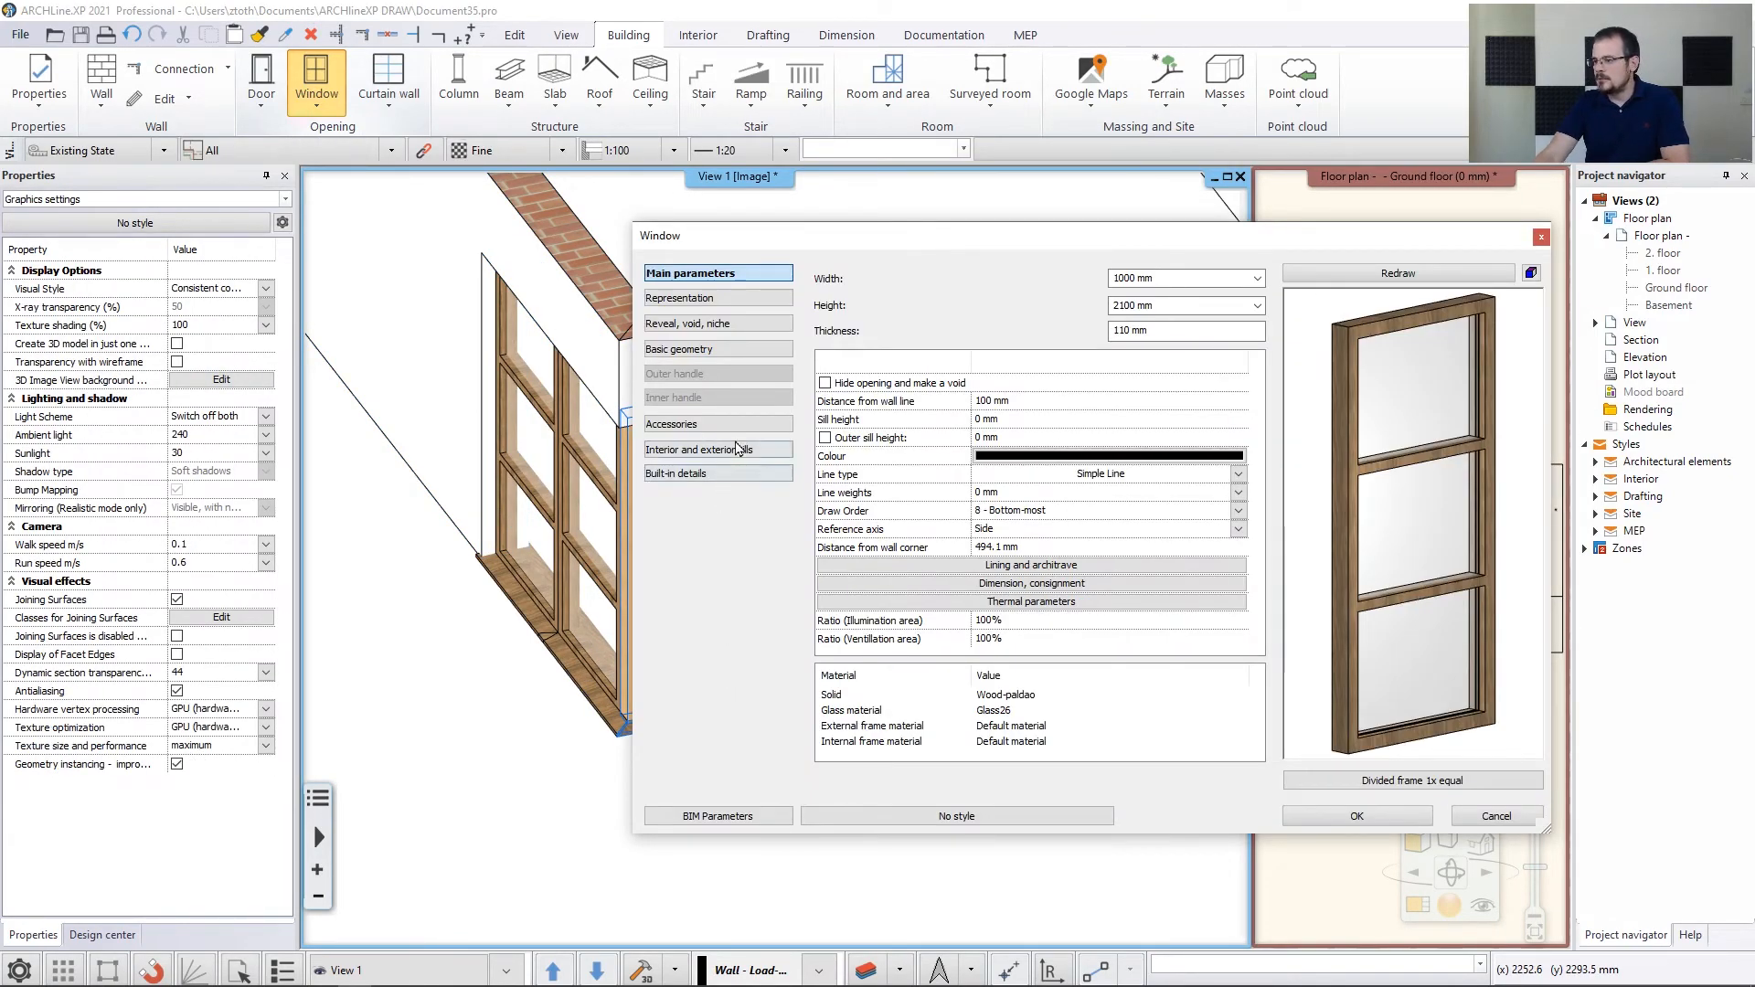
pyautogui.click(676, 472)
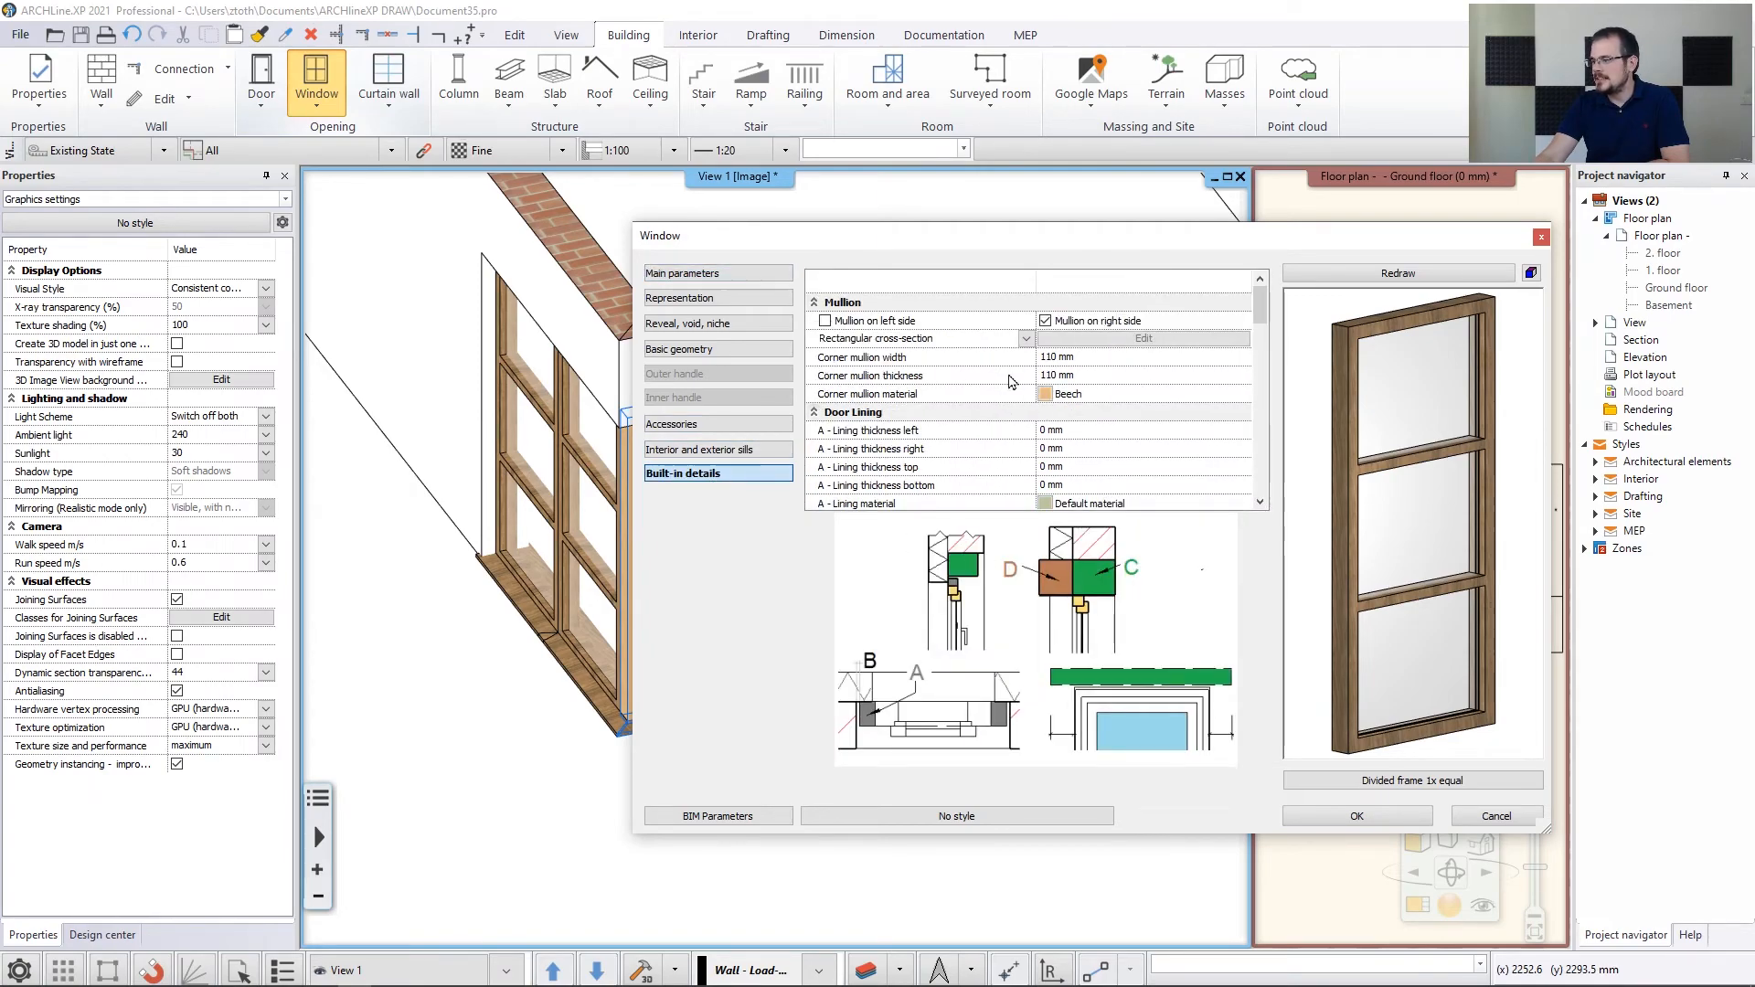